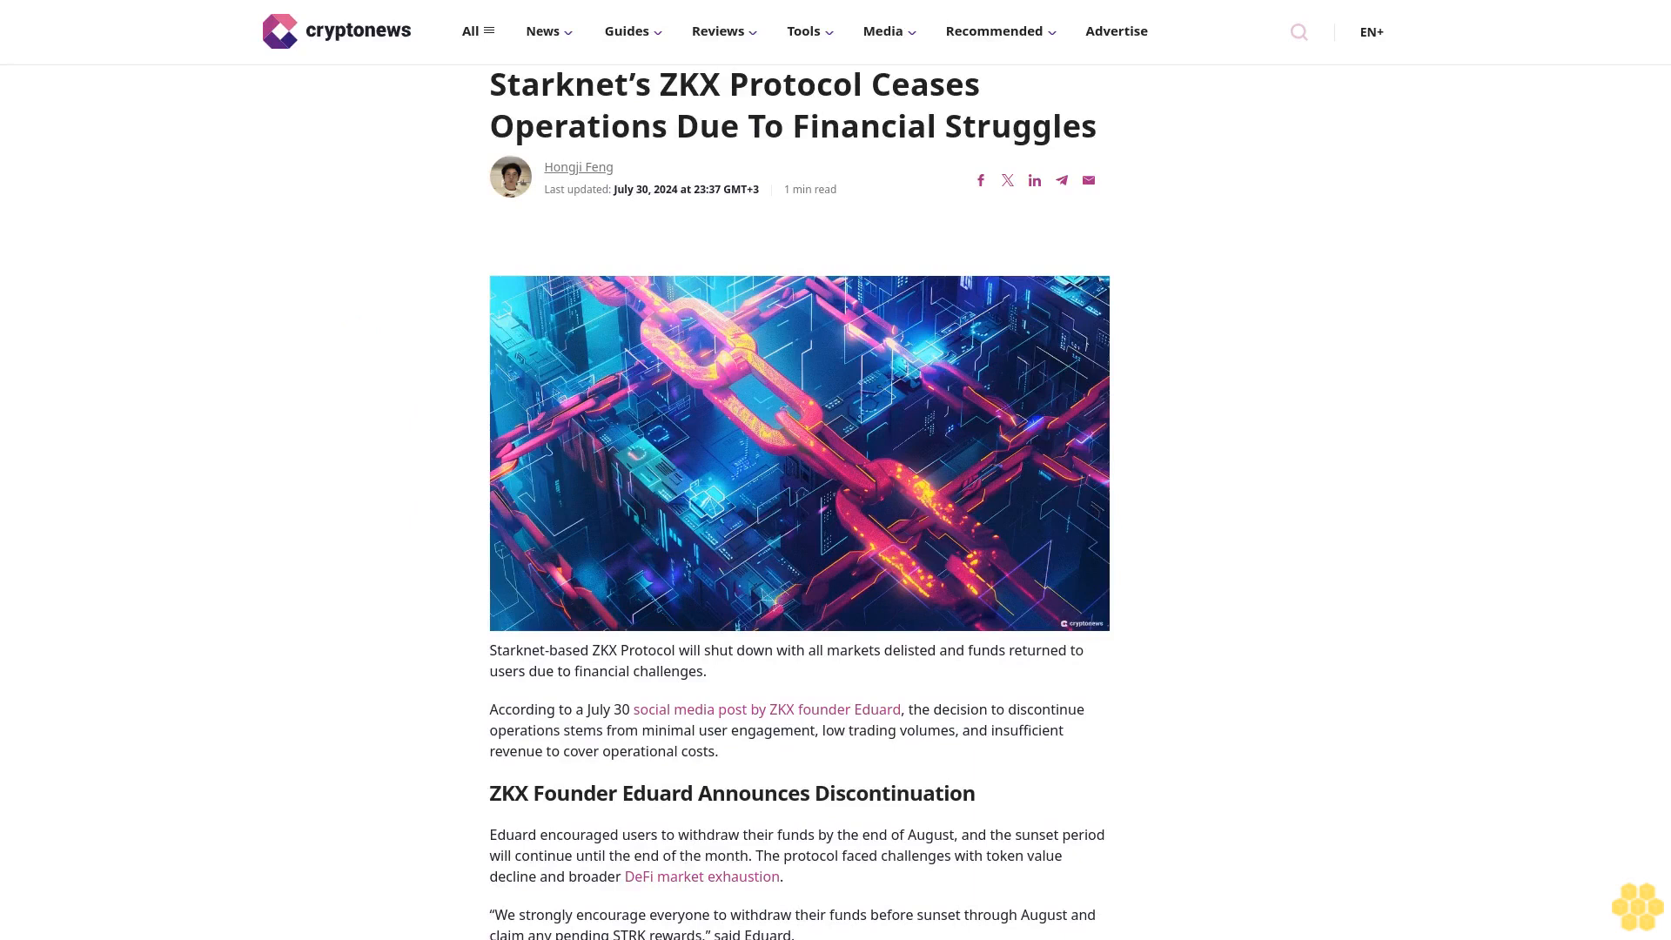
scroll("down", 3)
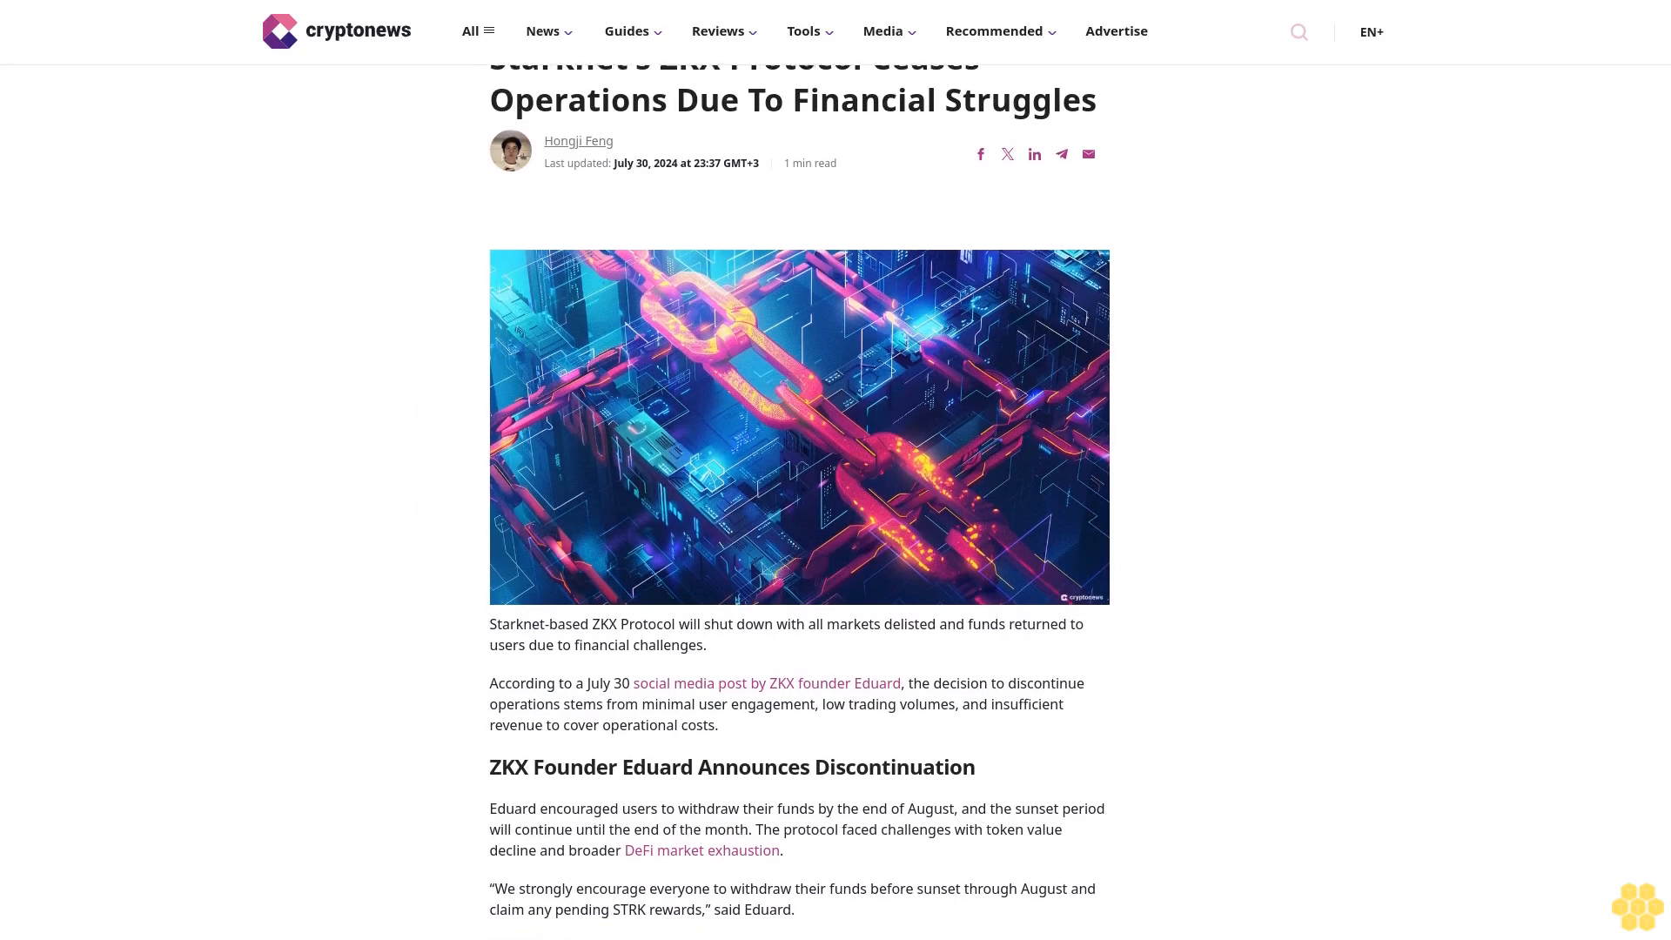
scroll("down", 3)
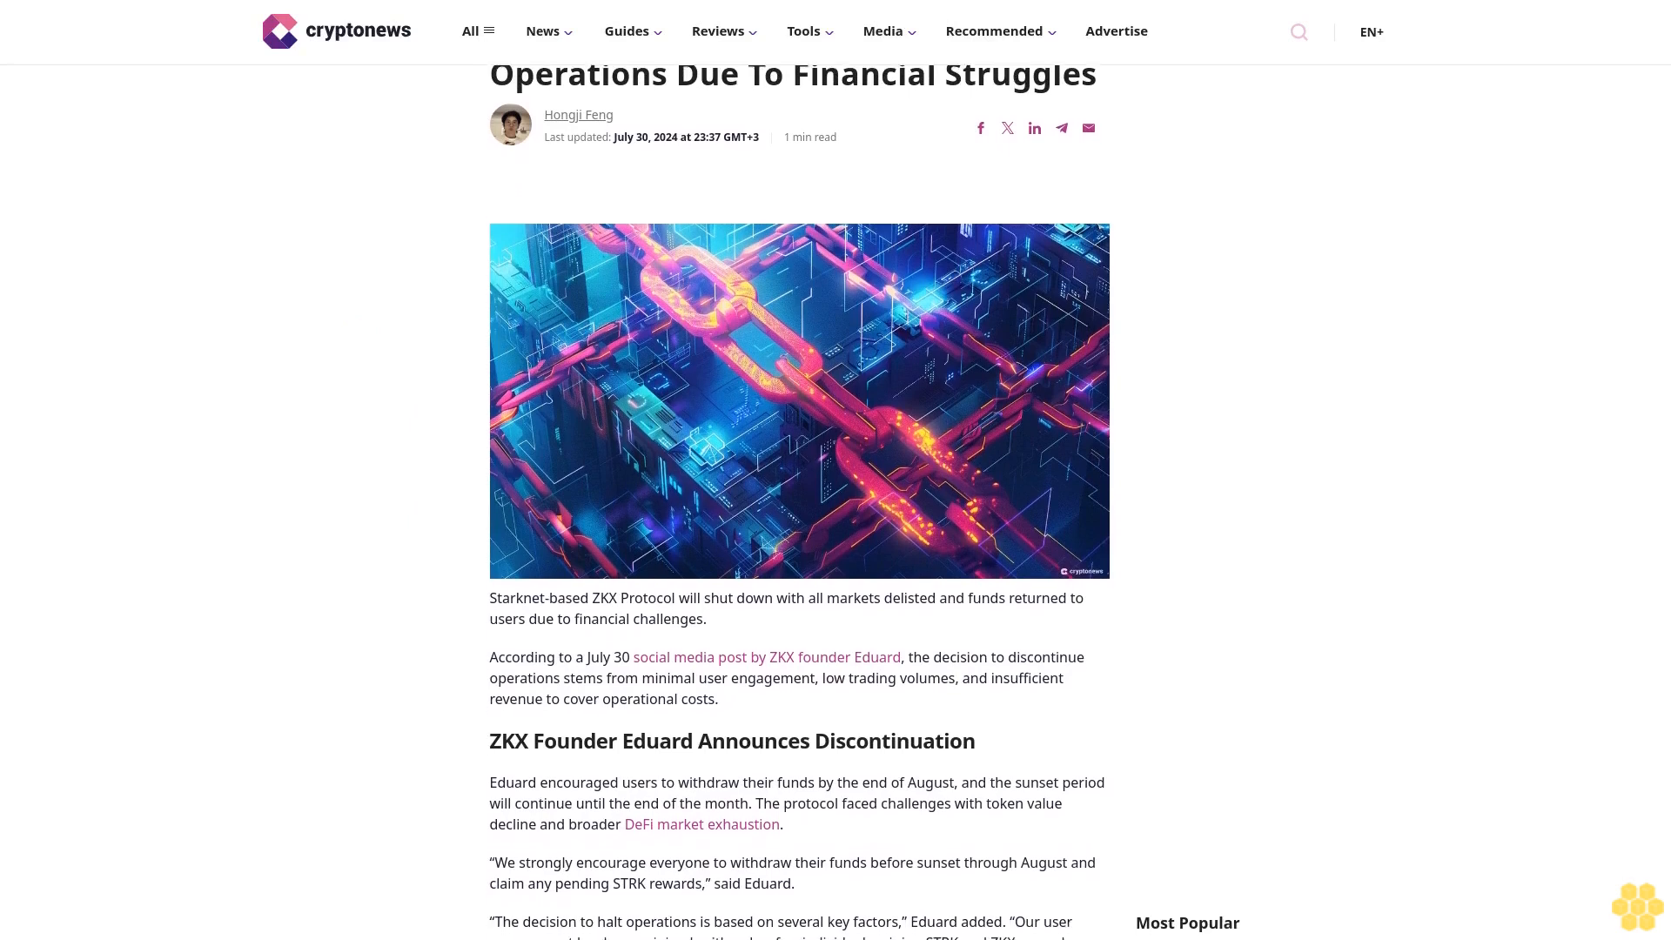
scroll("down", 3)
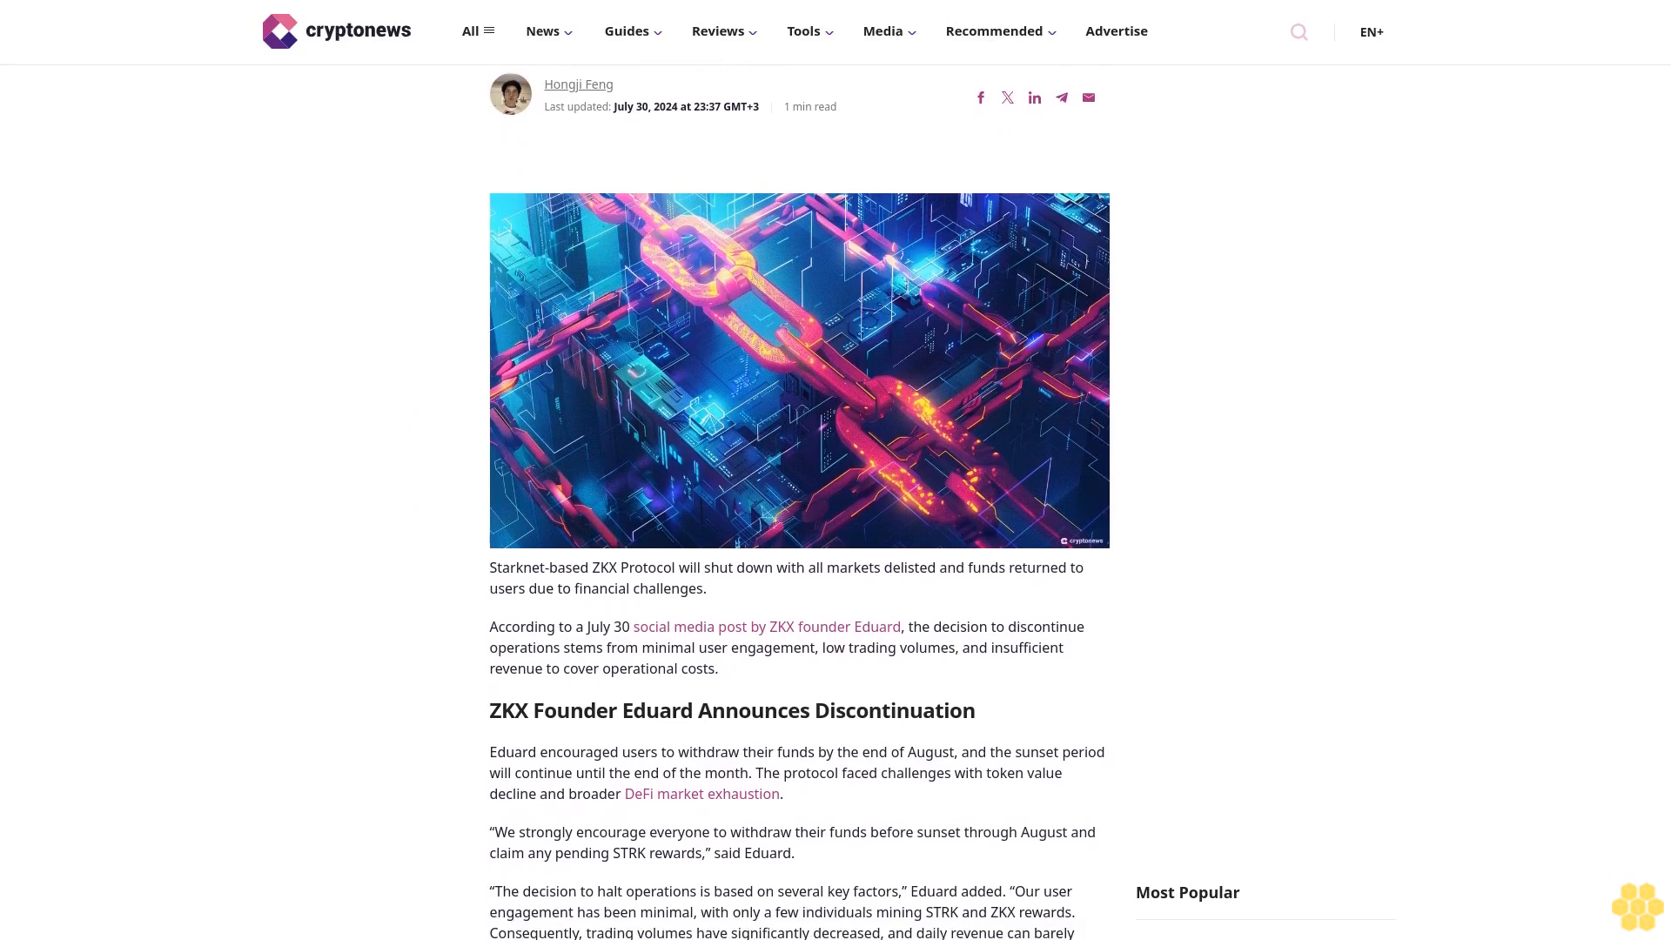
scroll("down", 3)
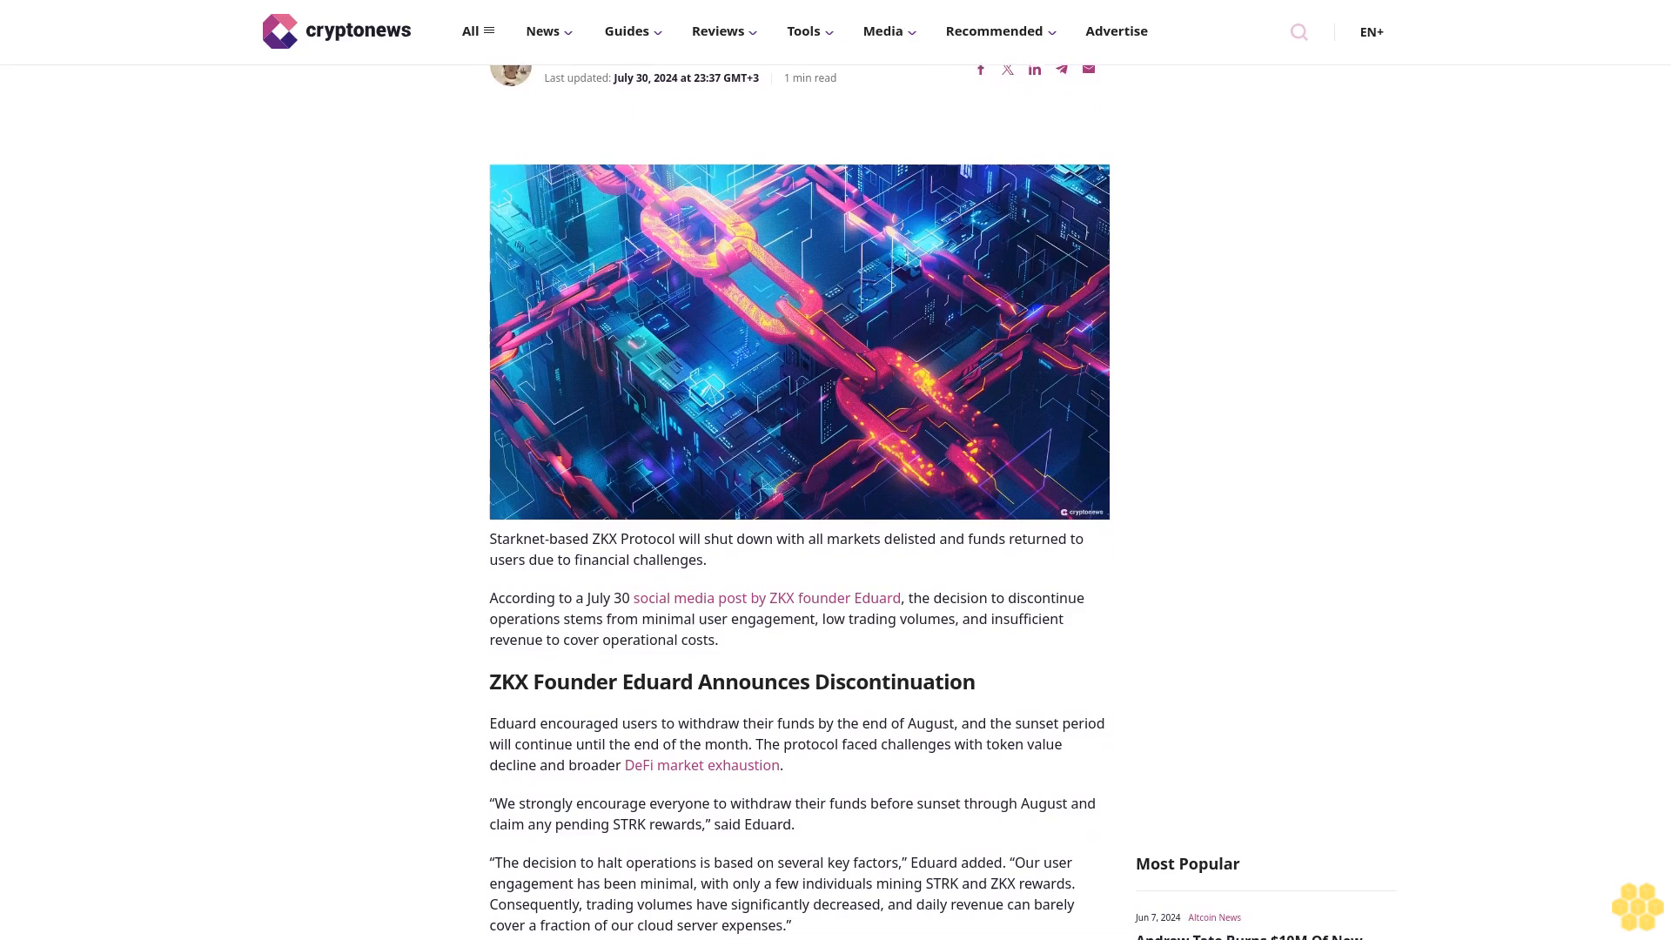
scroll("down", 3)
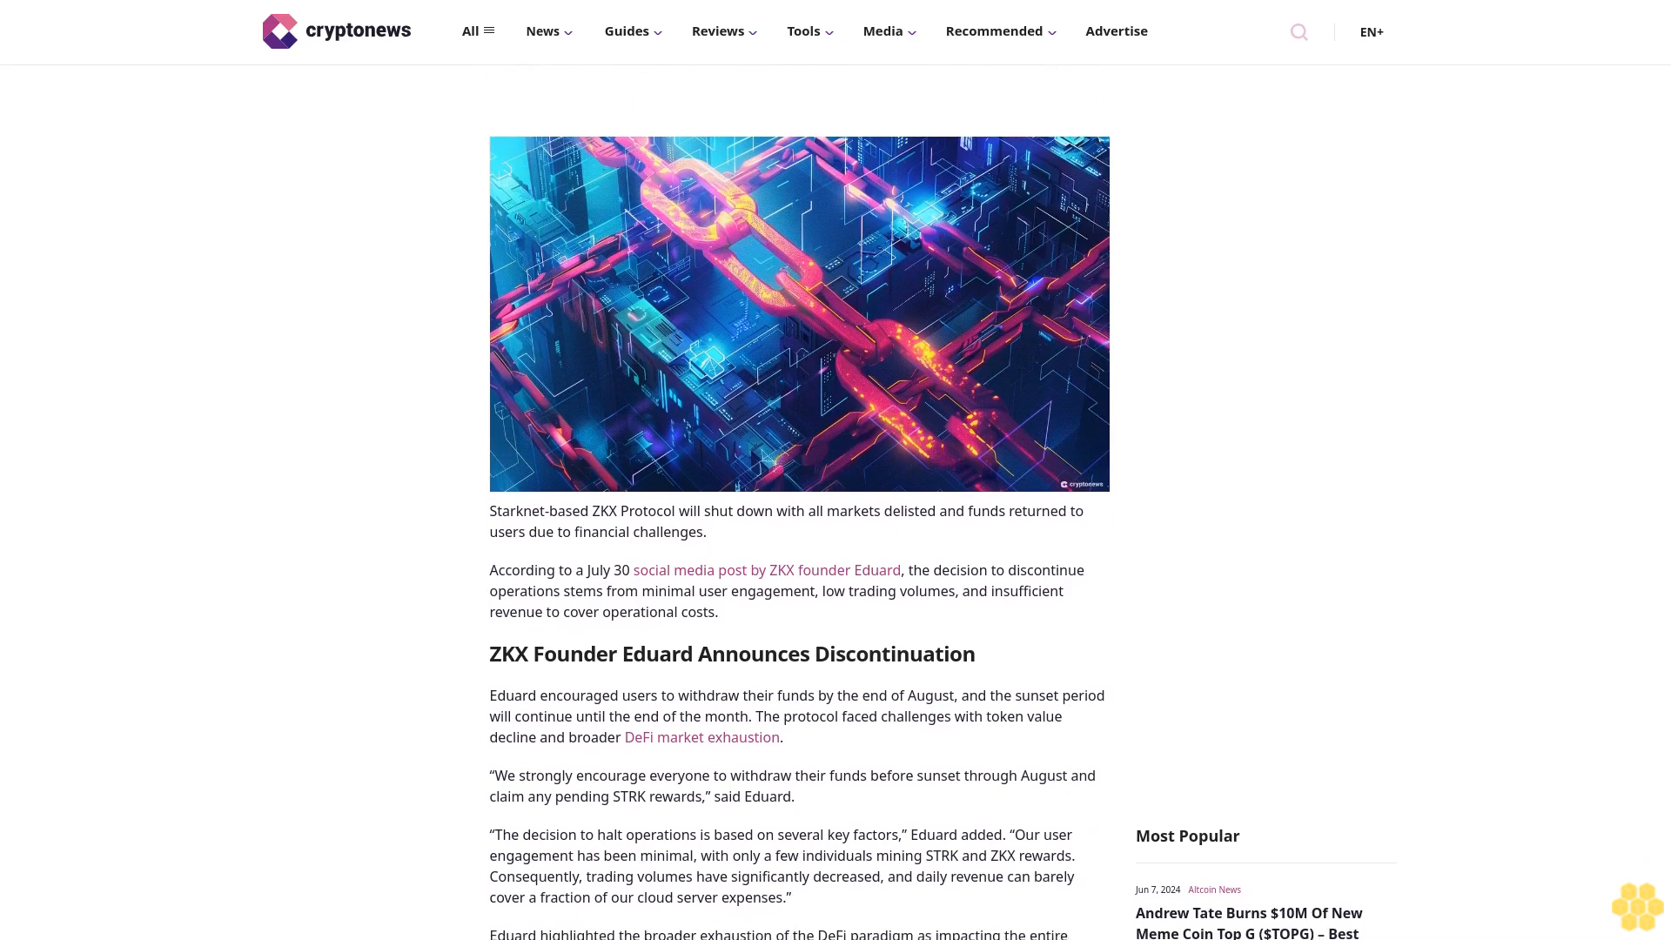
scroll("down", 3)
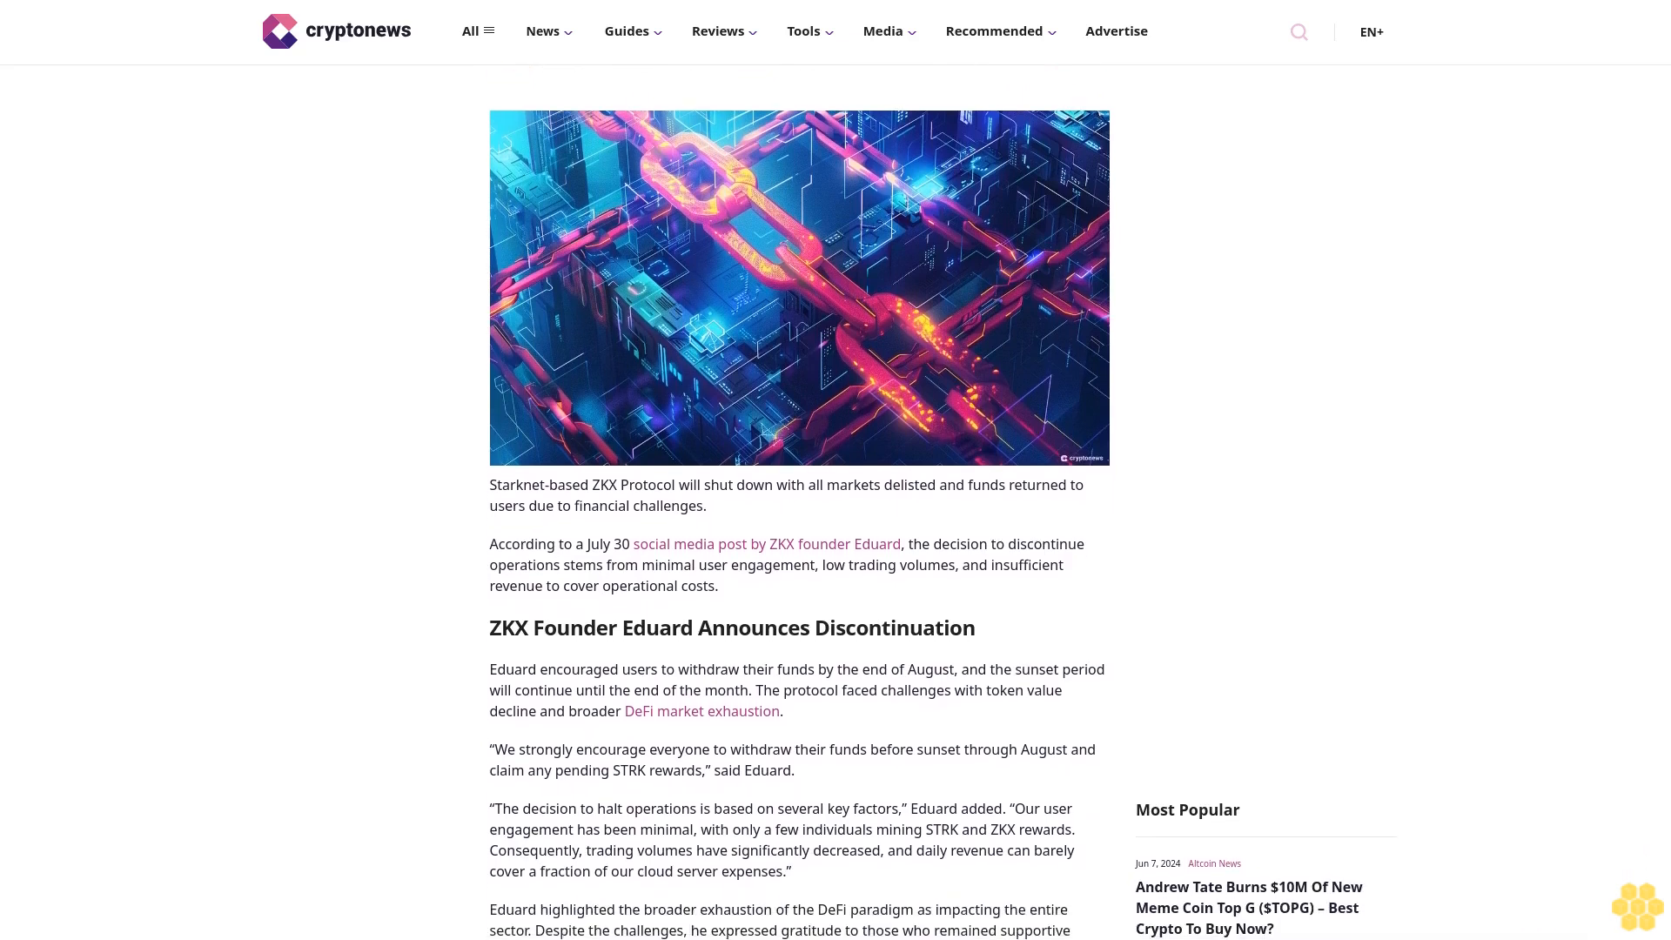
scroll("down", 3)
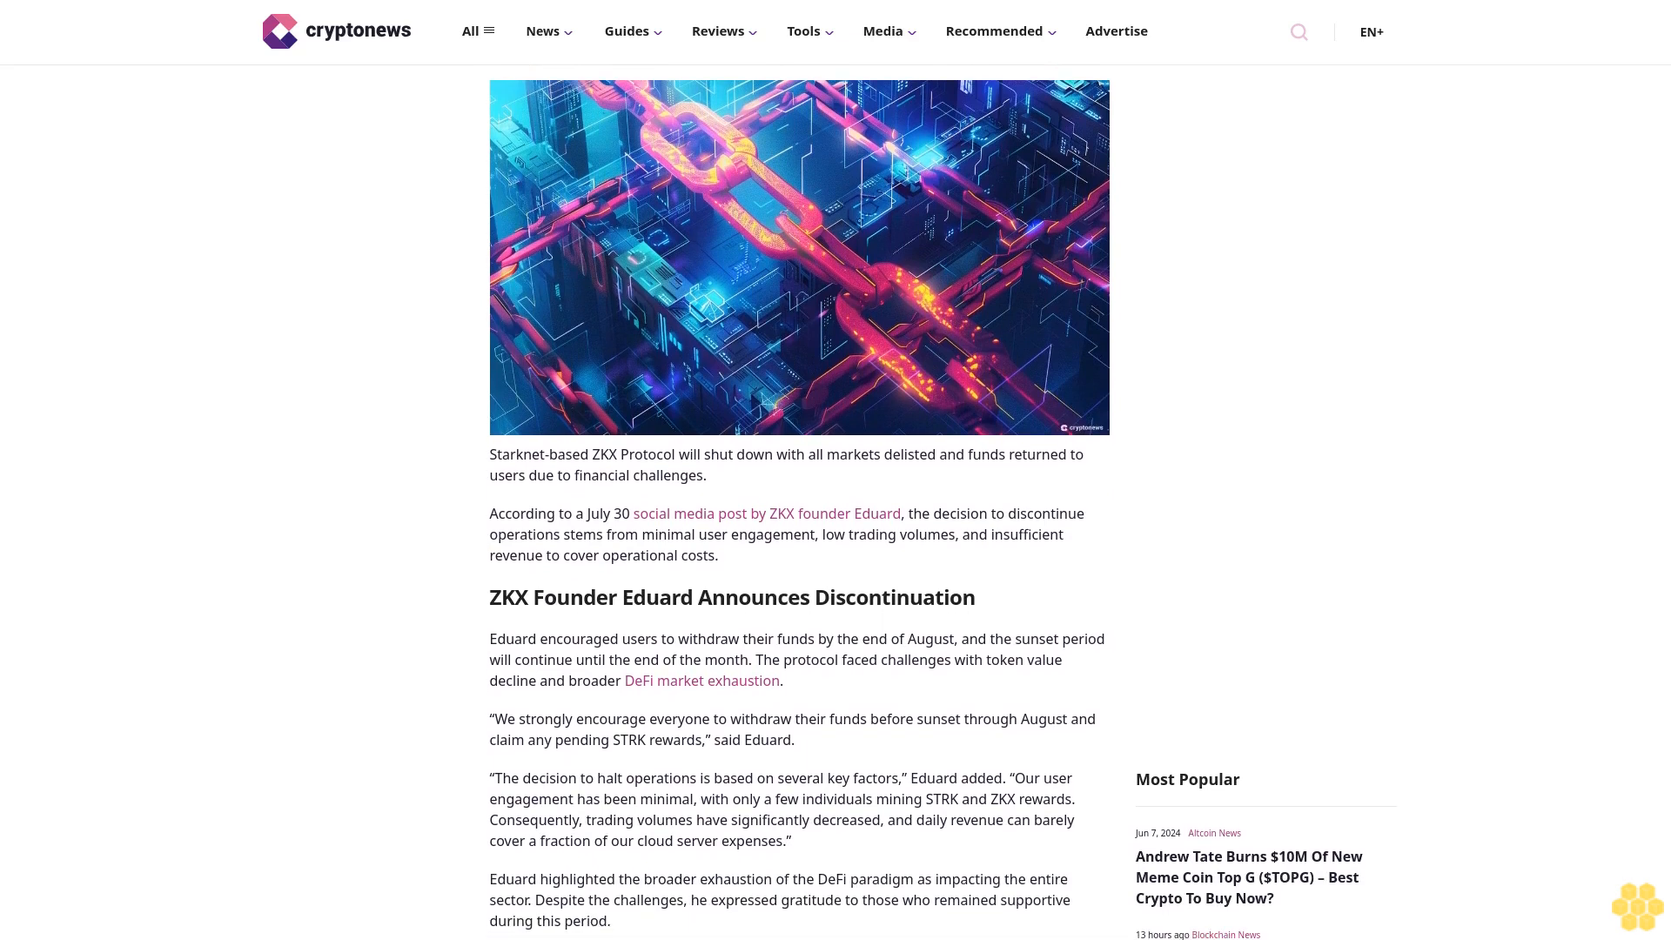
scroll("down", 3)
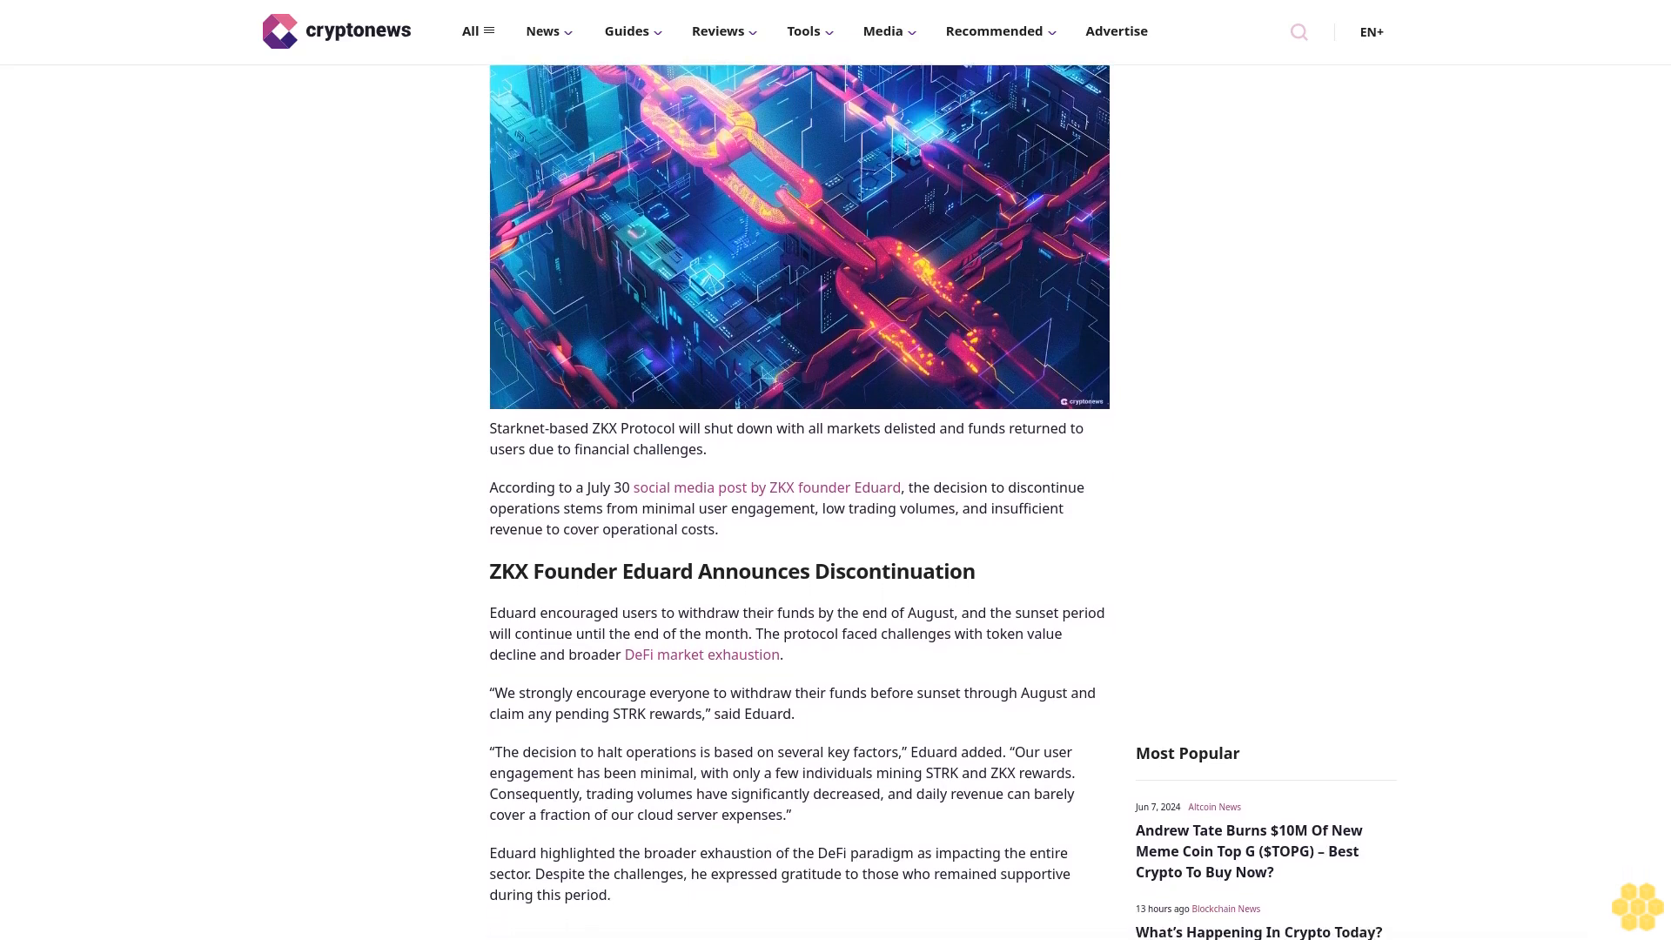
scroll("down", 3)
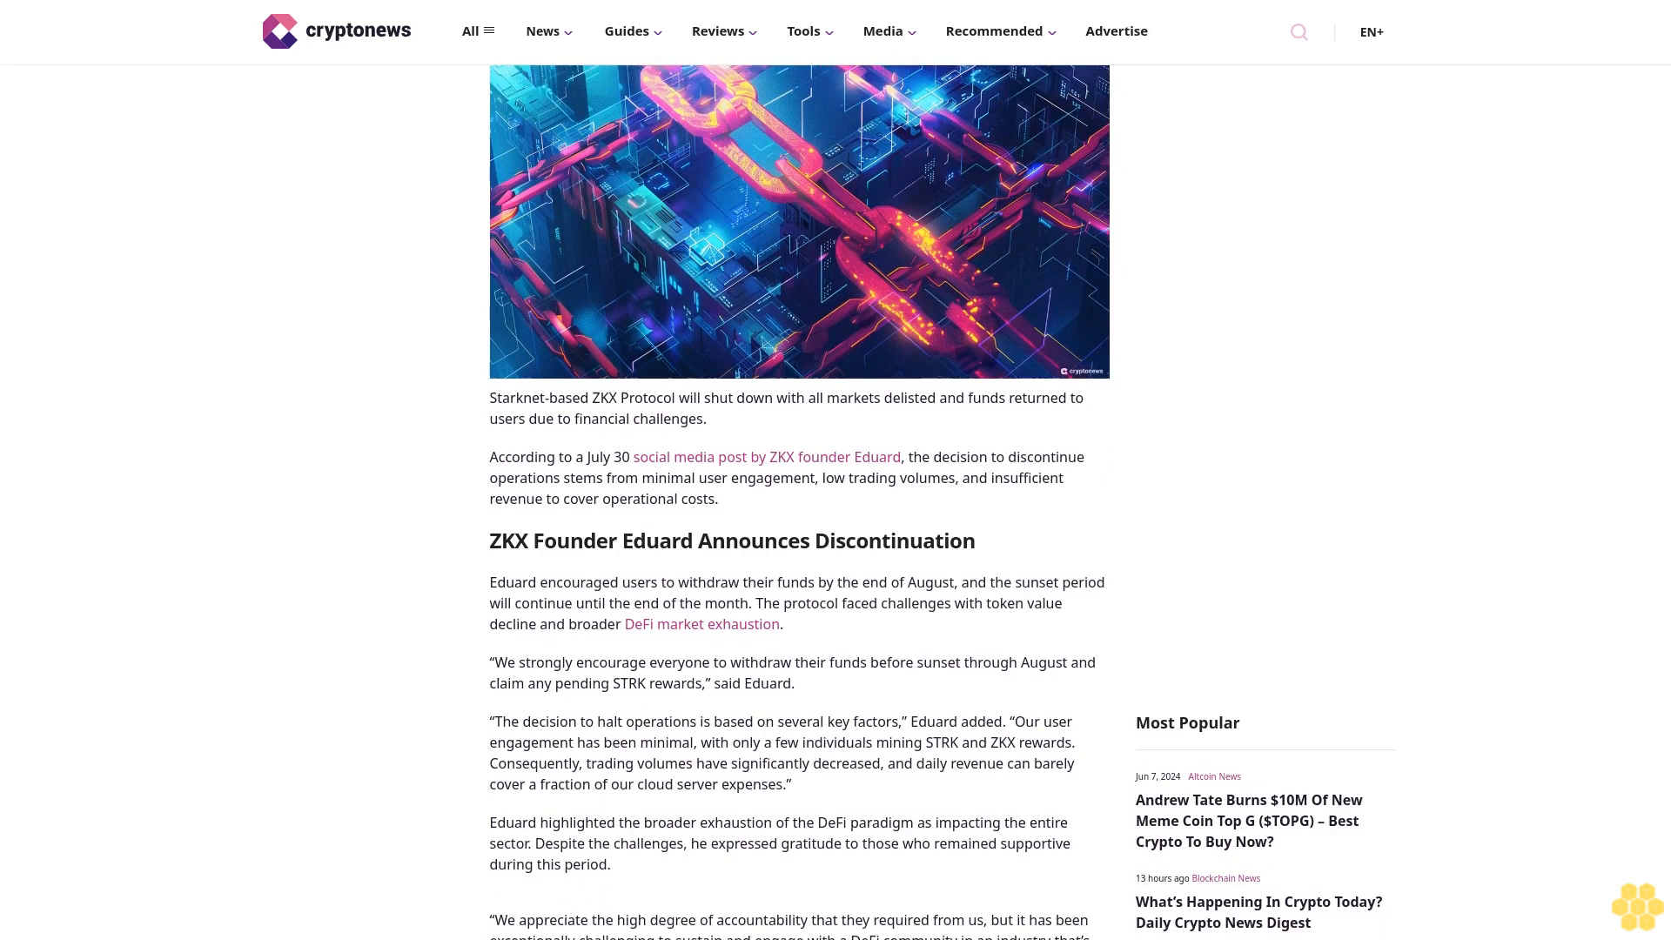
scroll("down", 3)
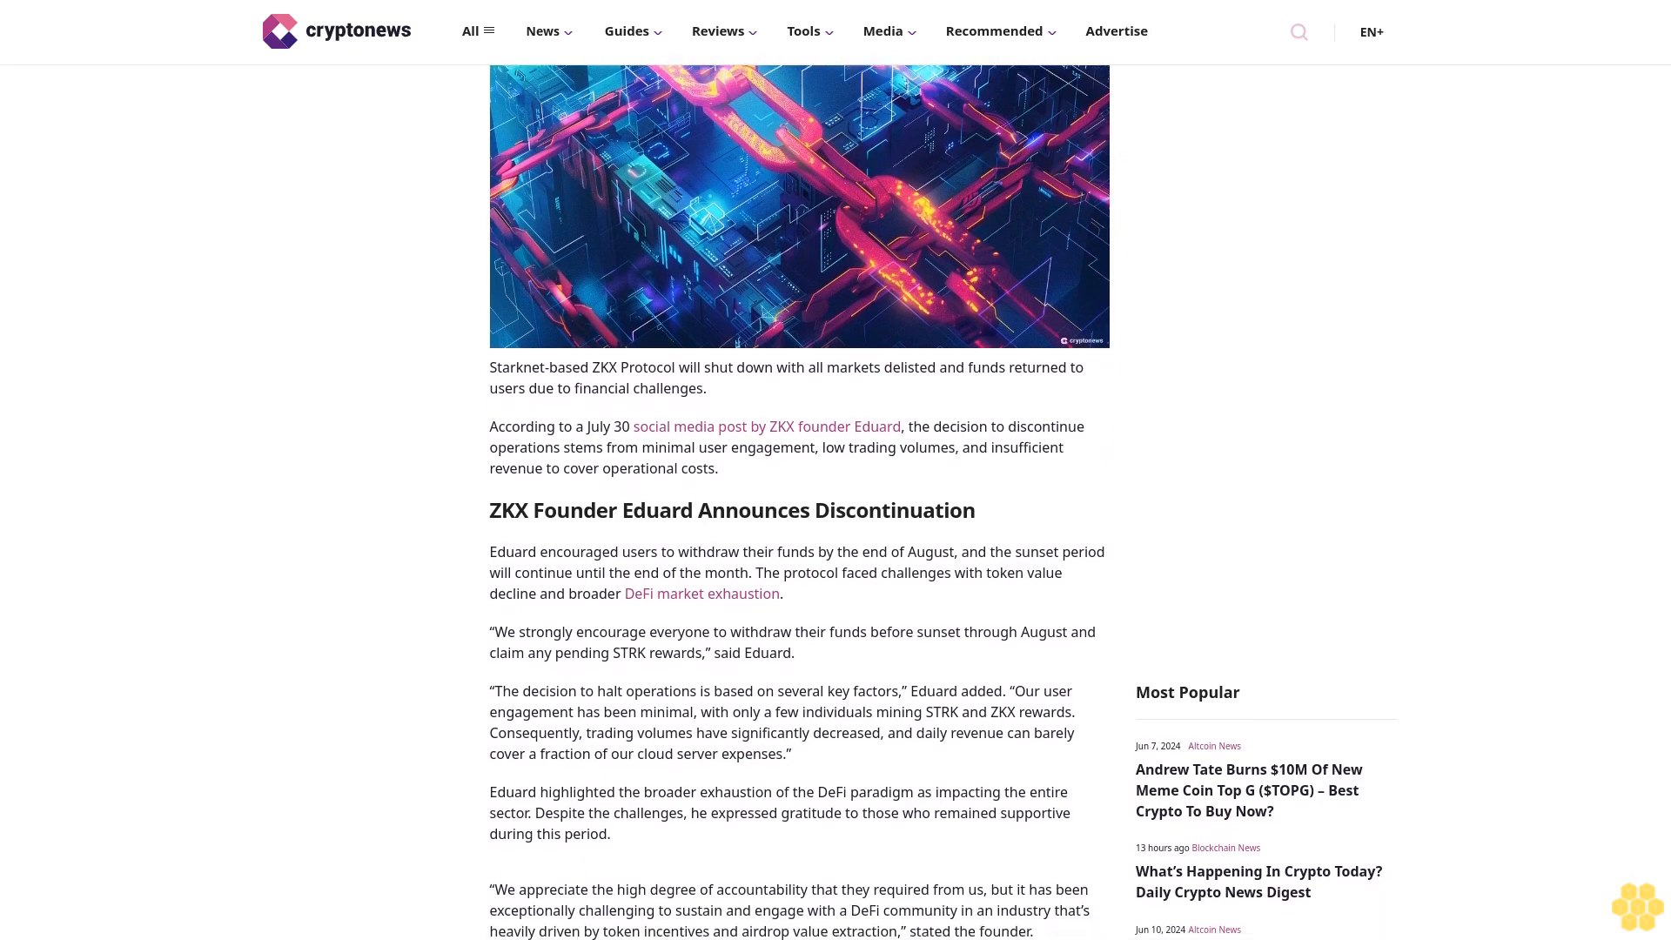
scroll("down", 3)
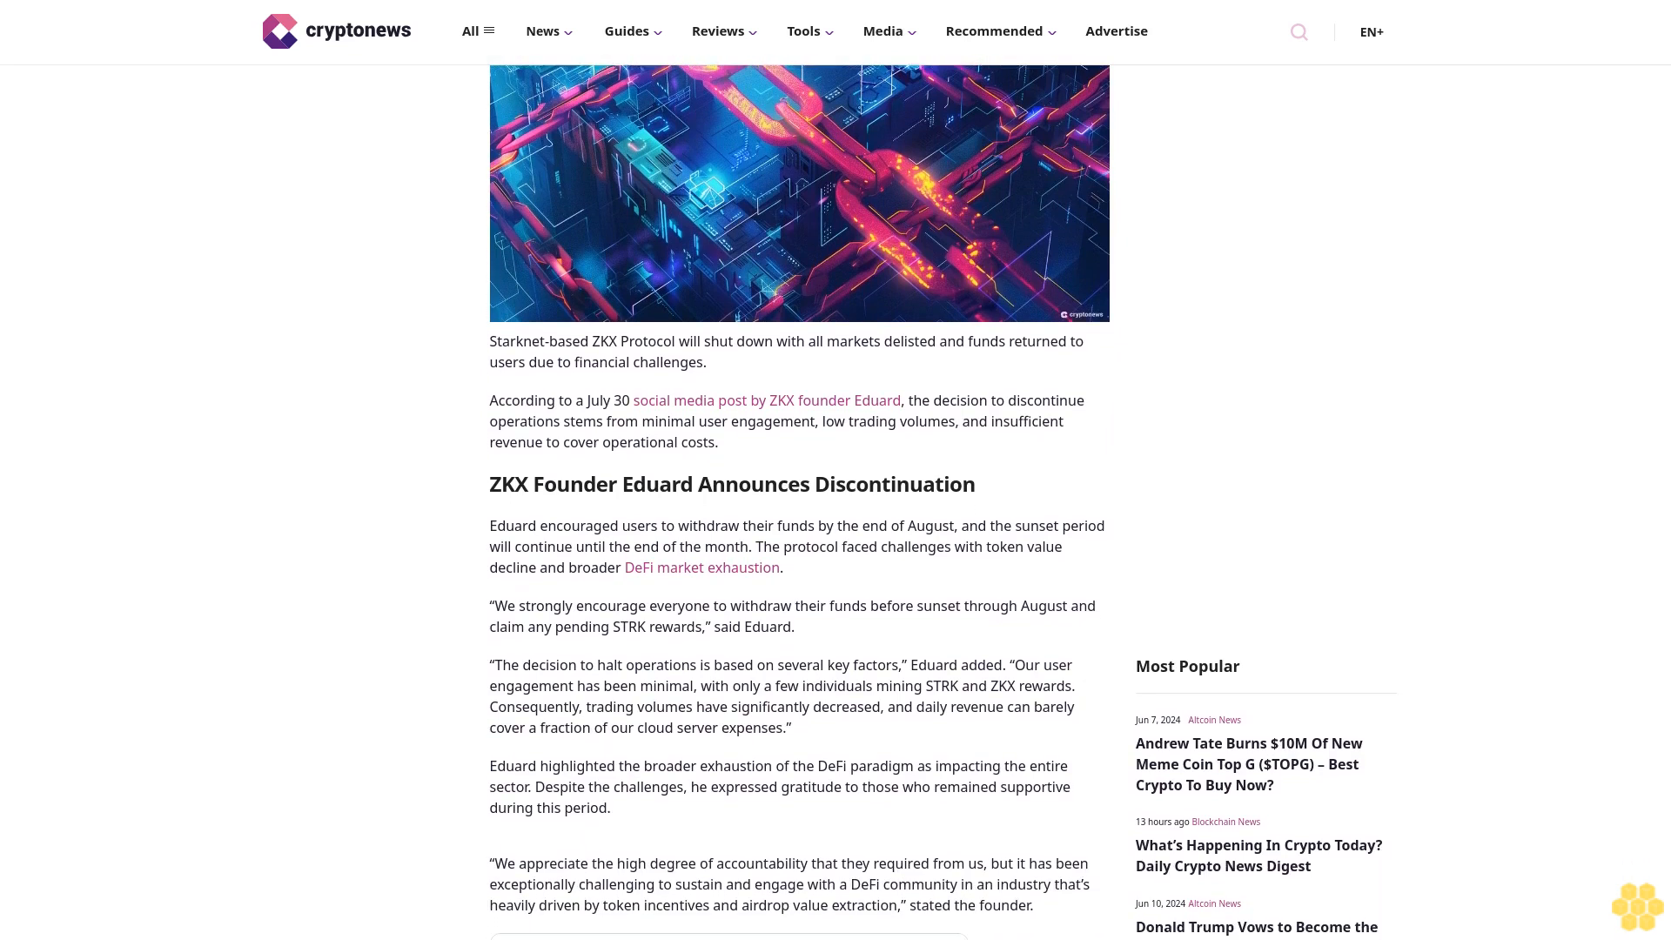
scroll("down", 3)
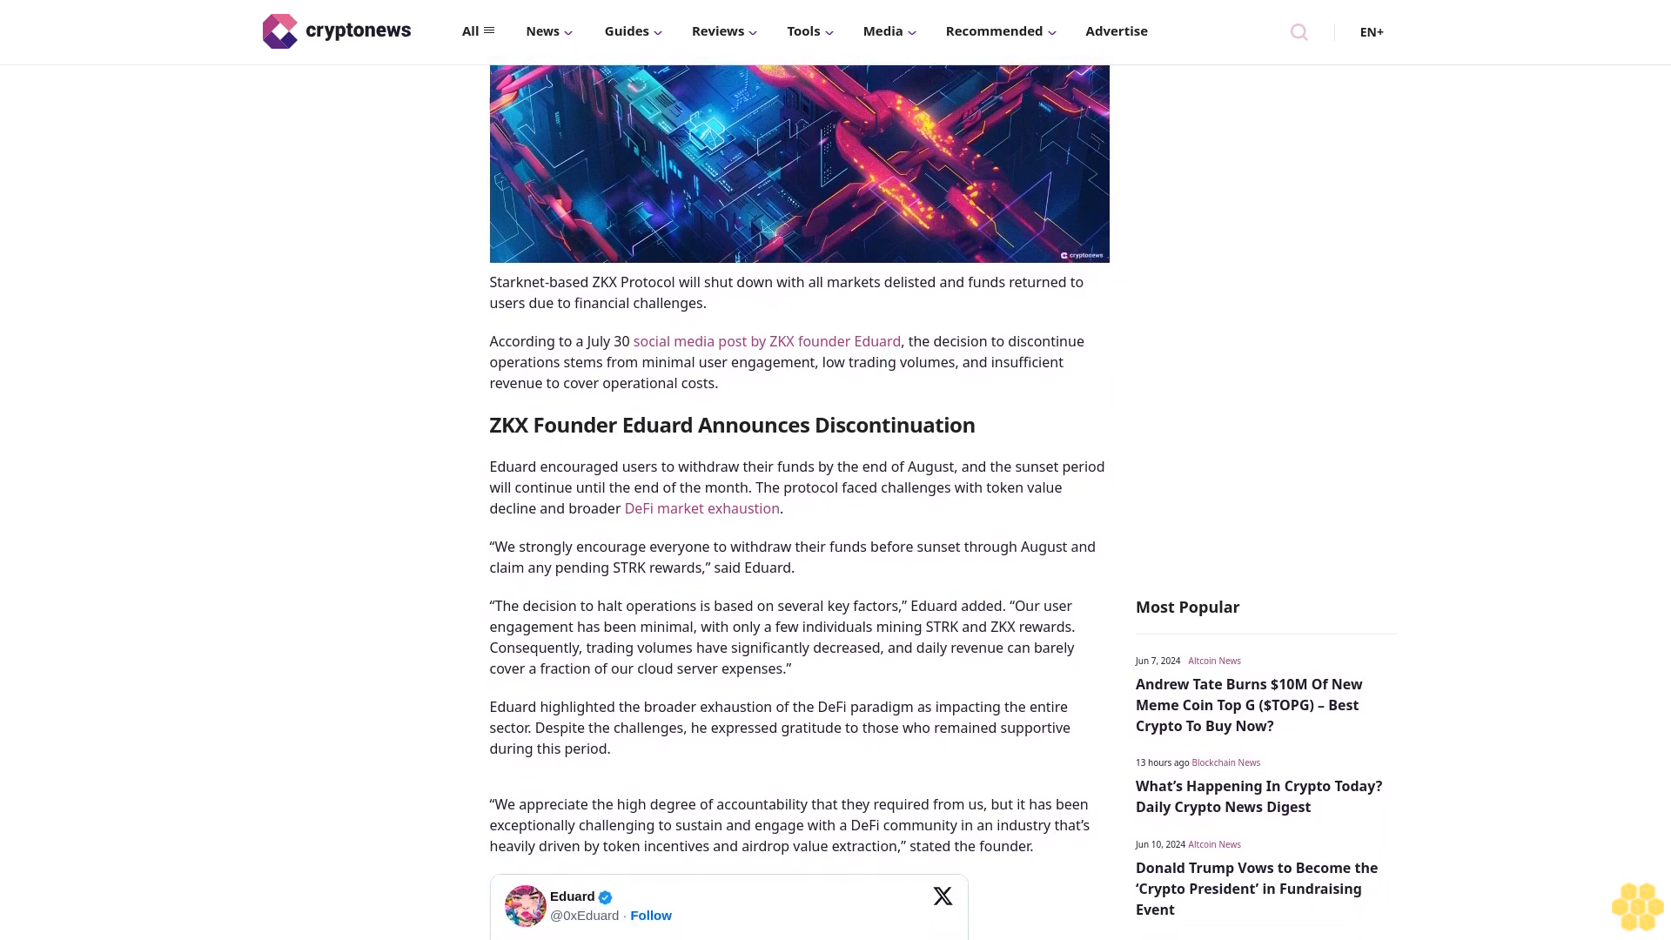
scroll("down", 3)
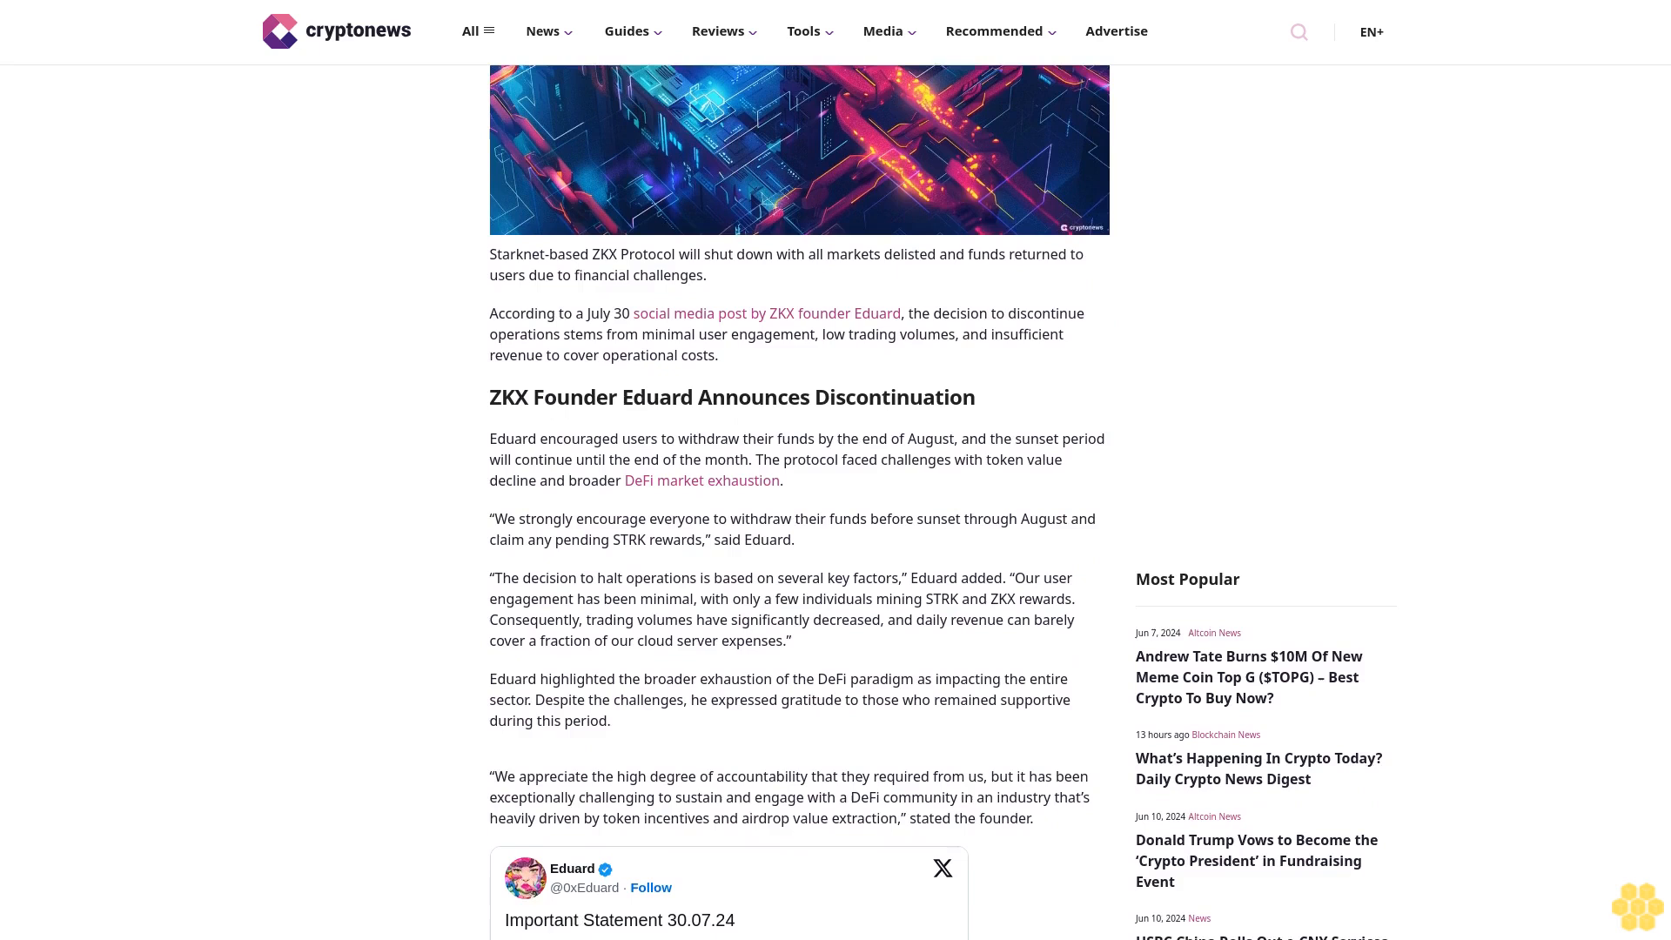
scroll("down", 3)
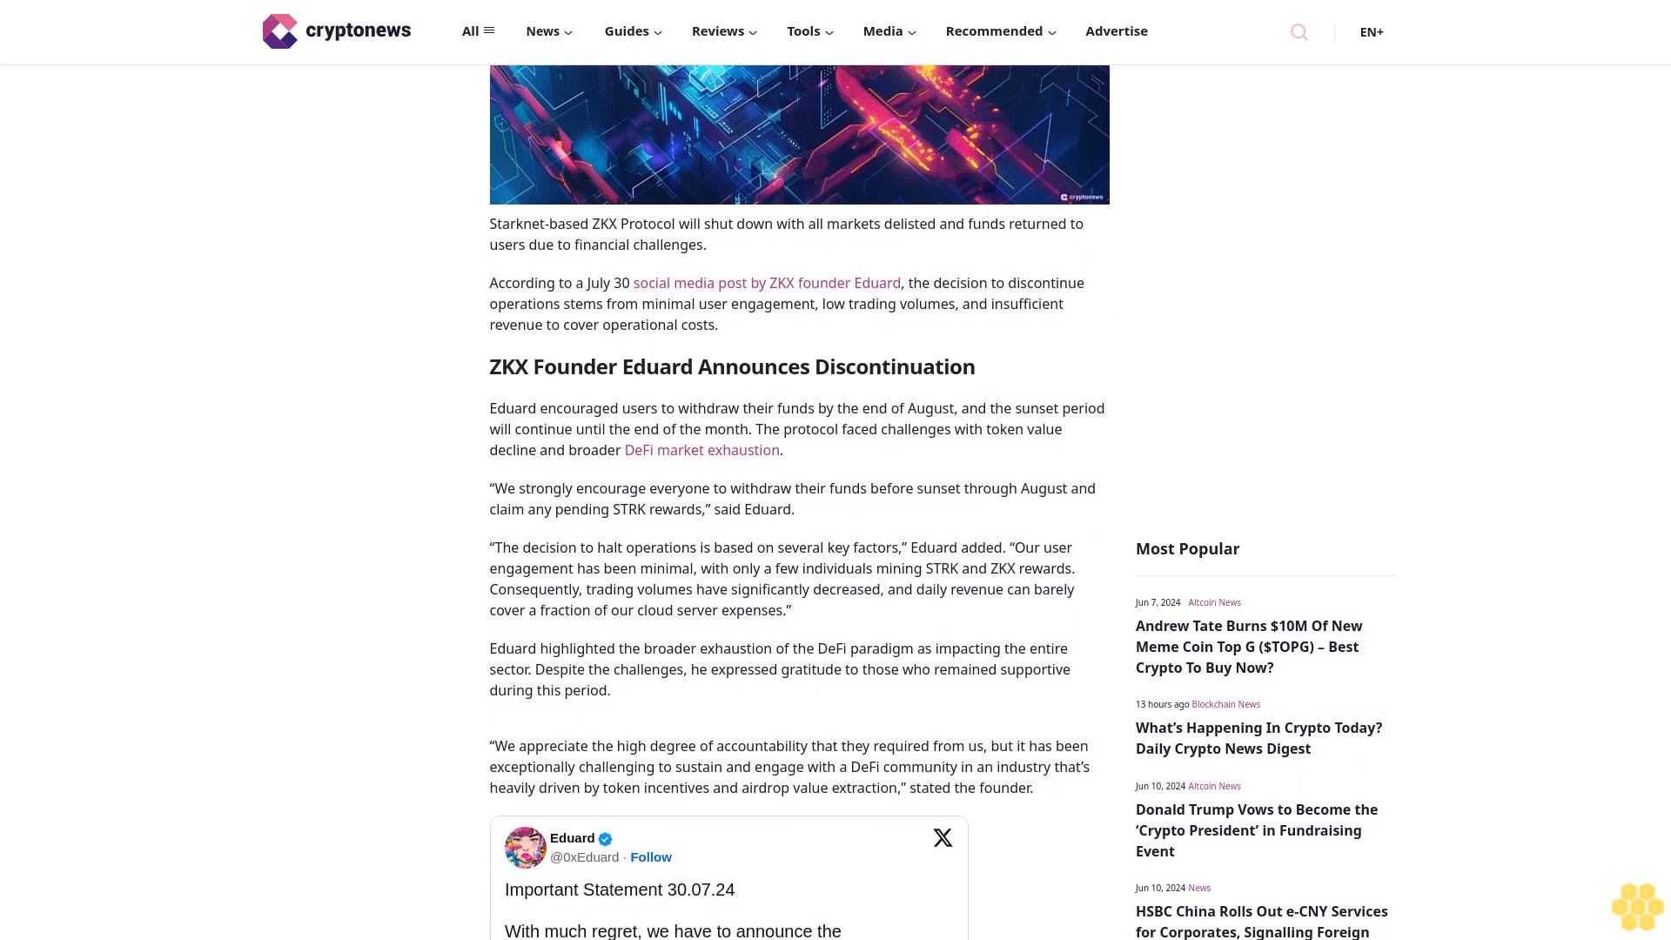
scroll("down", 3)
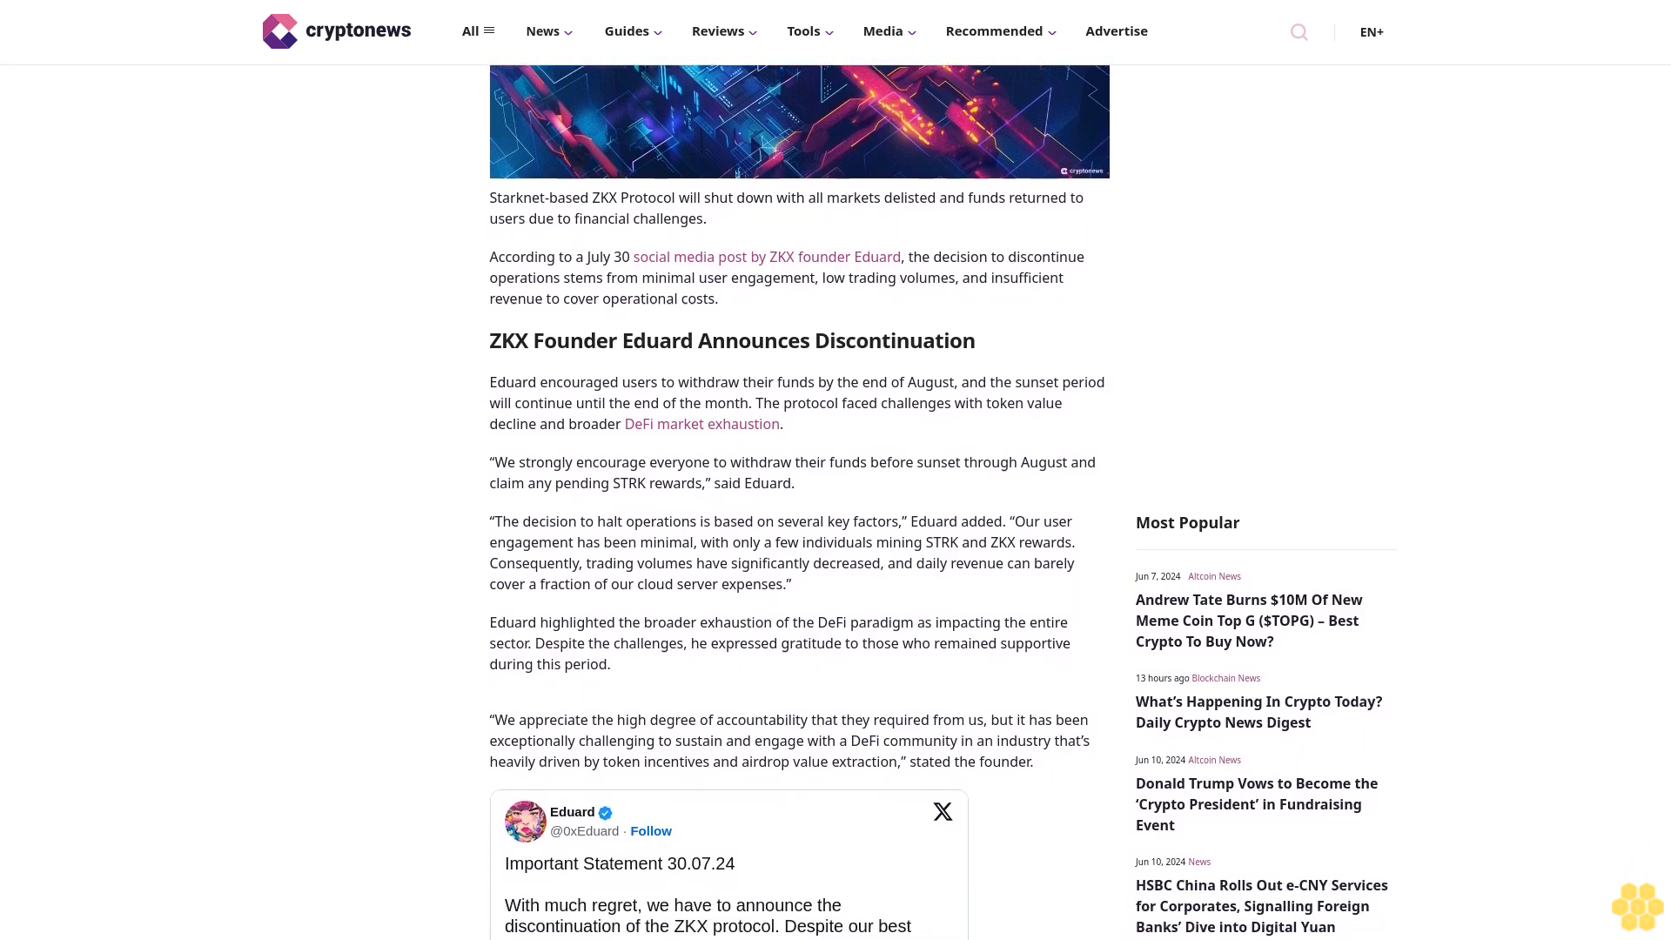
scroll("down", 3)
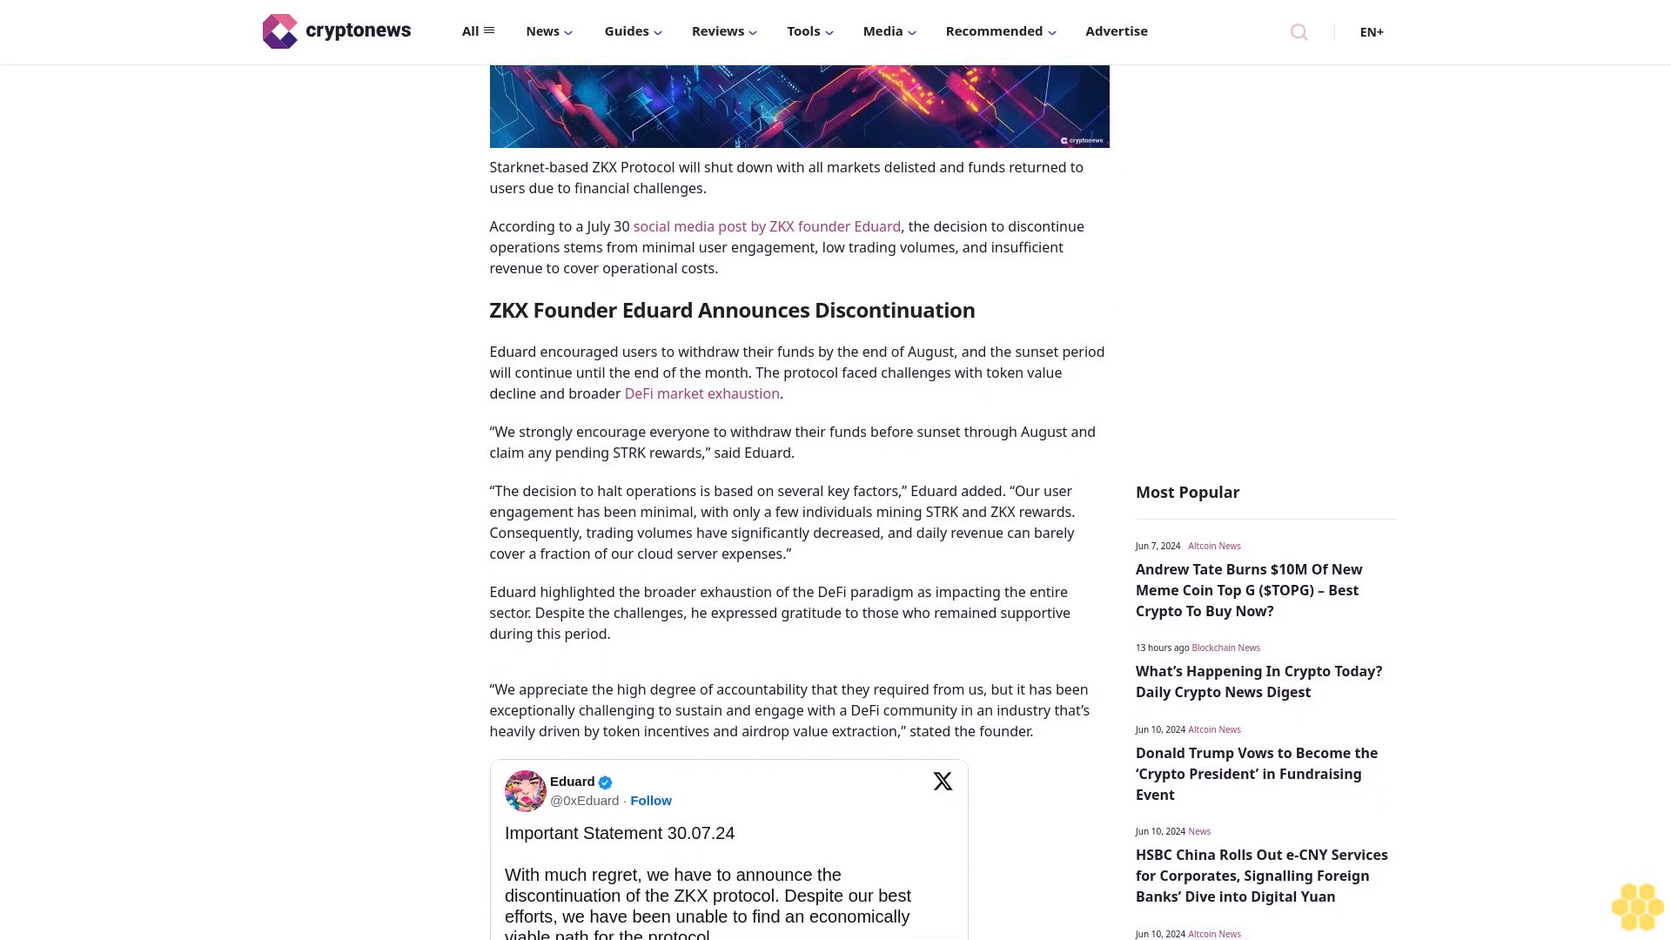
scroll("down", 3)
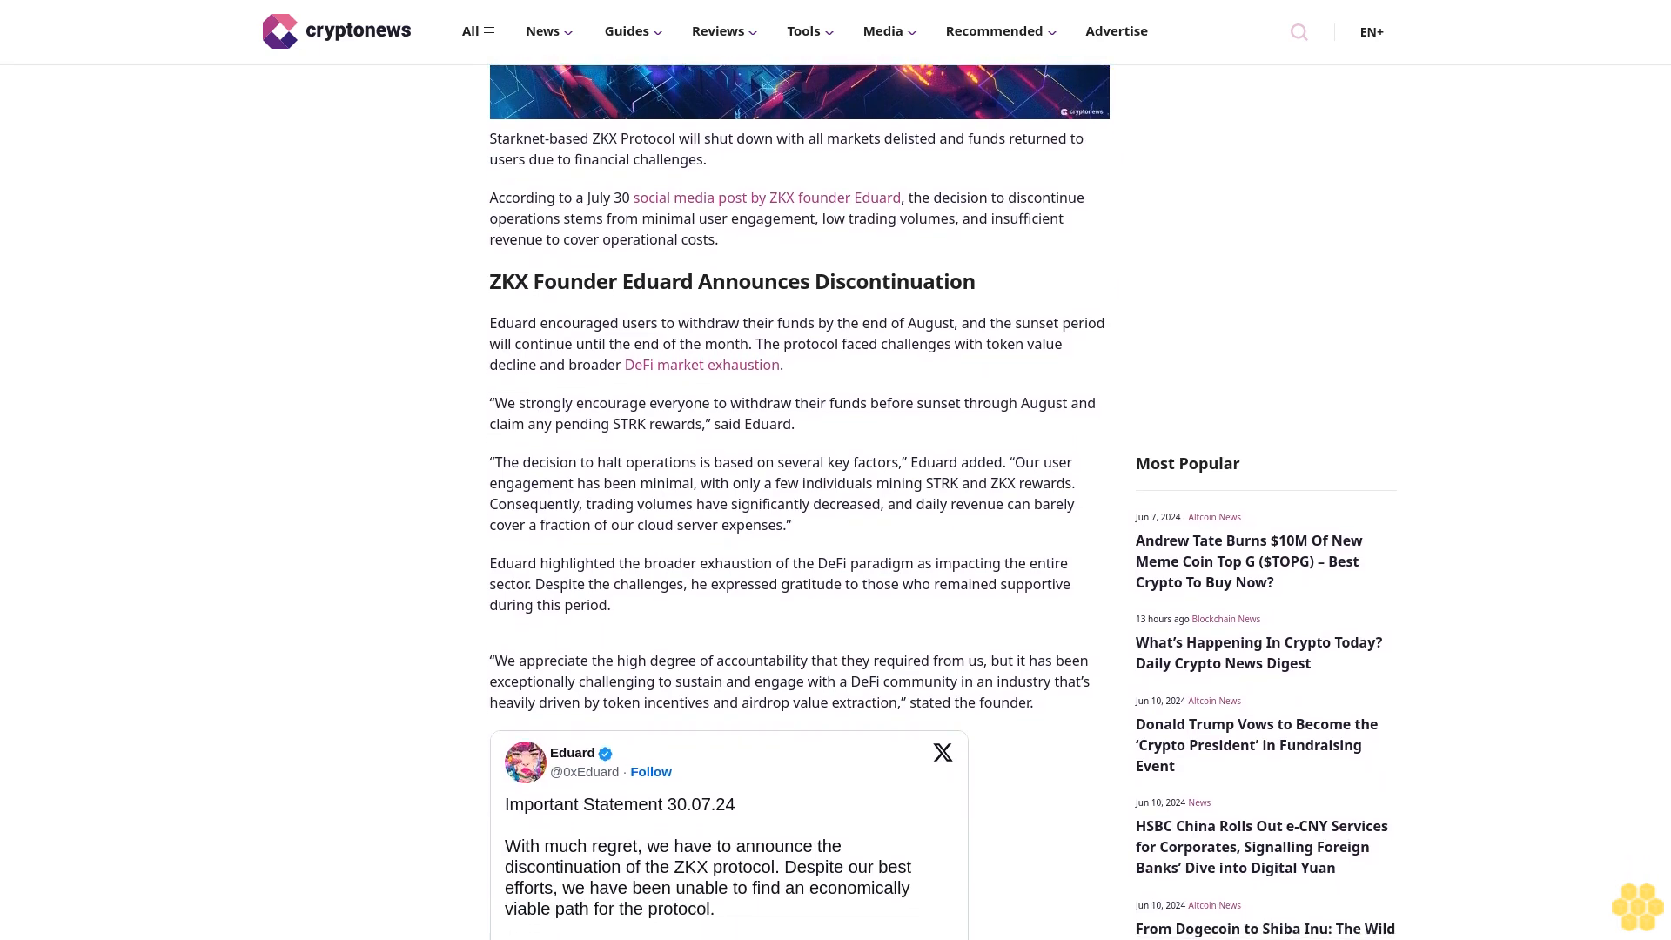
scroll("down", 3)
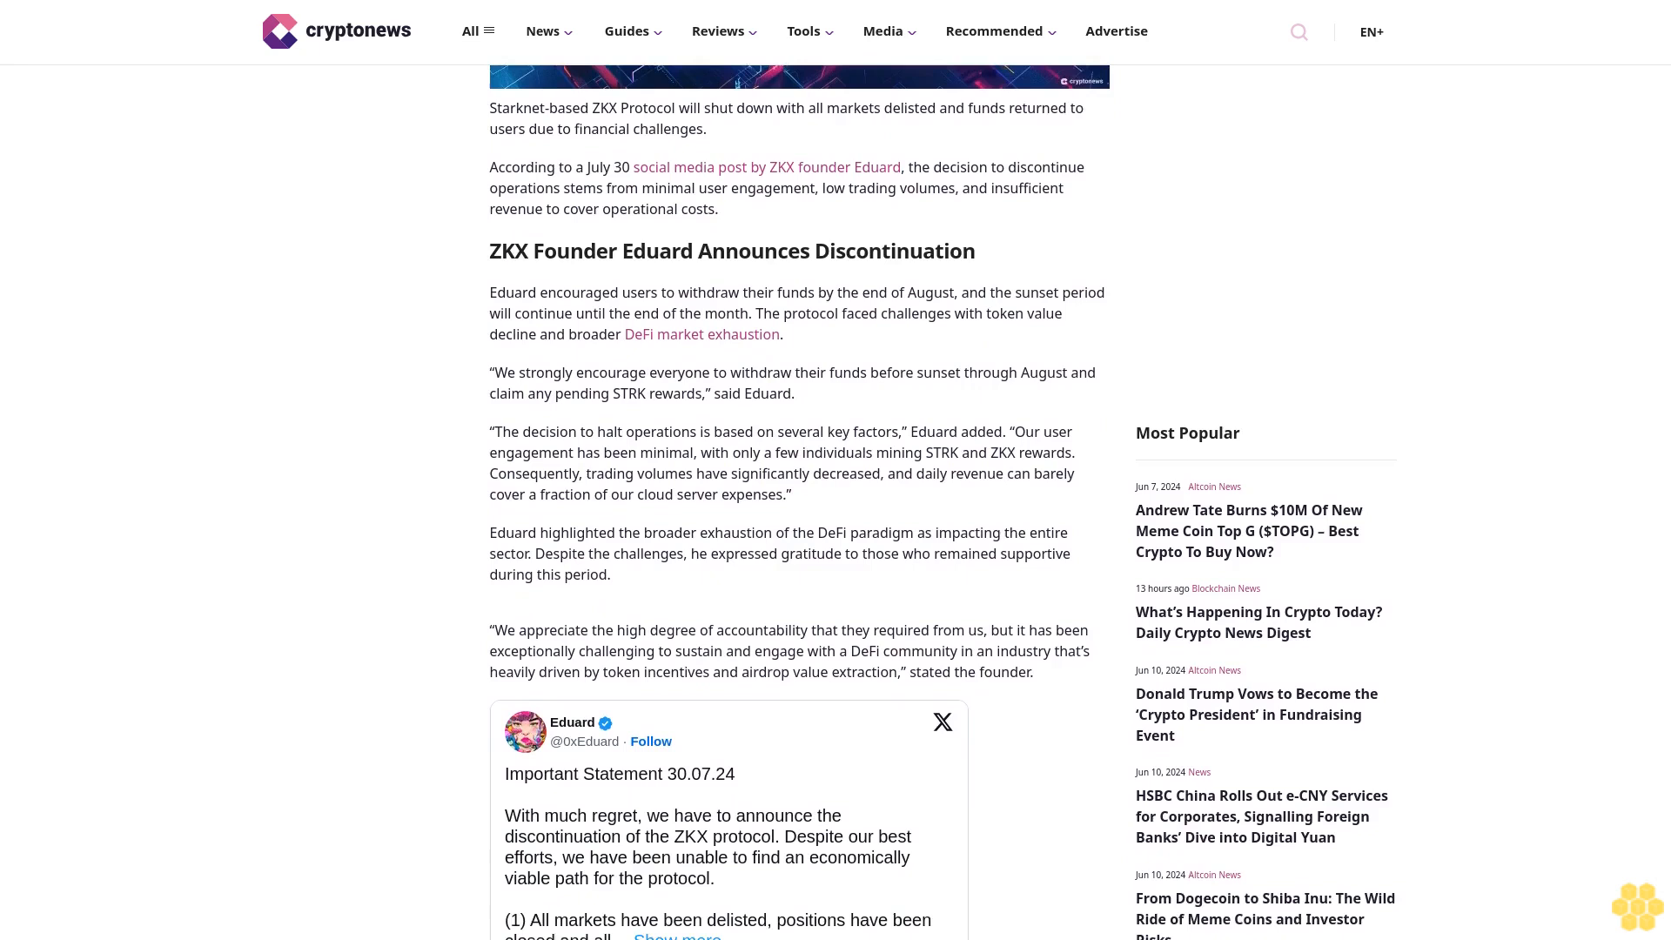
scroll("down", 3)
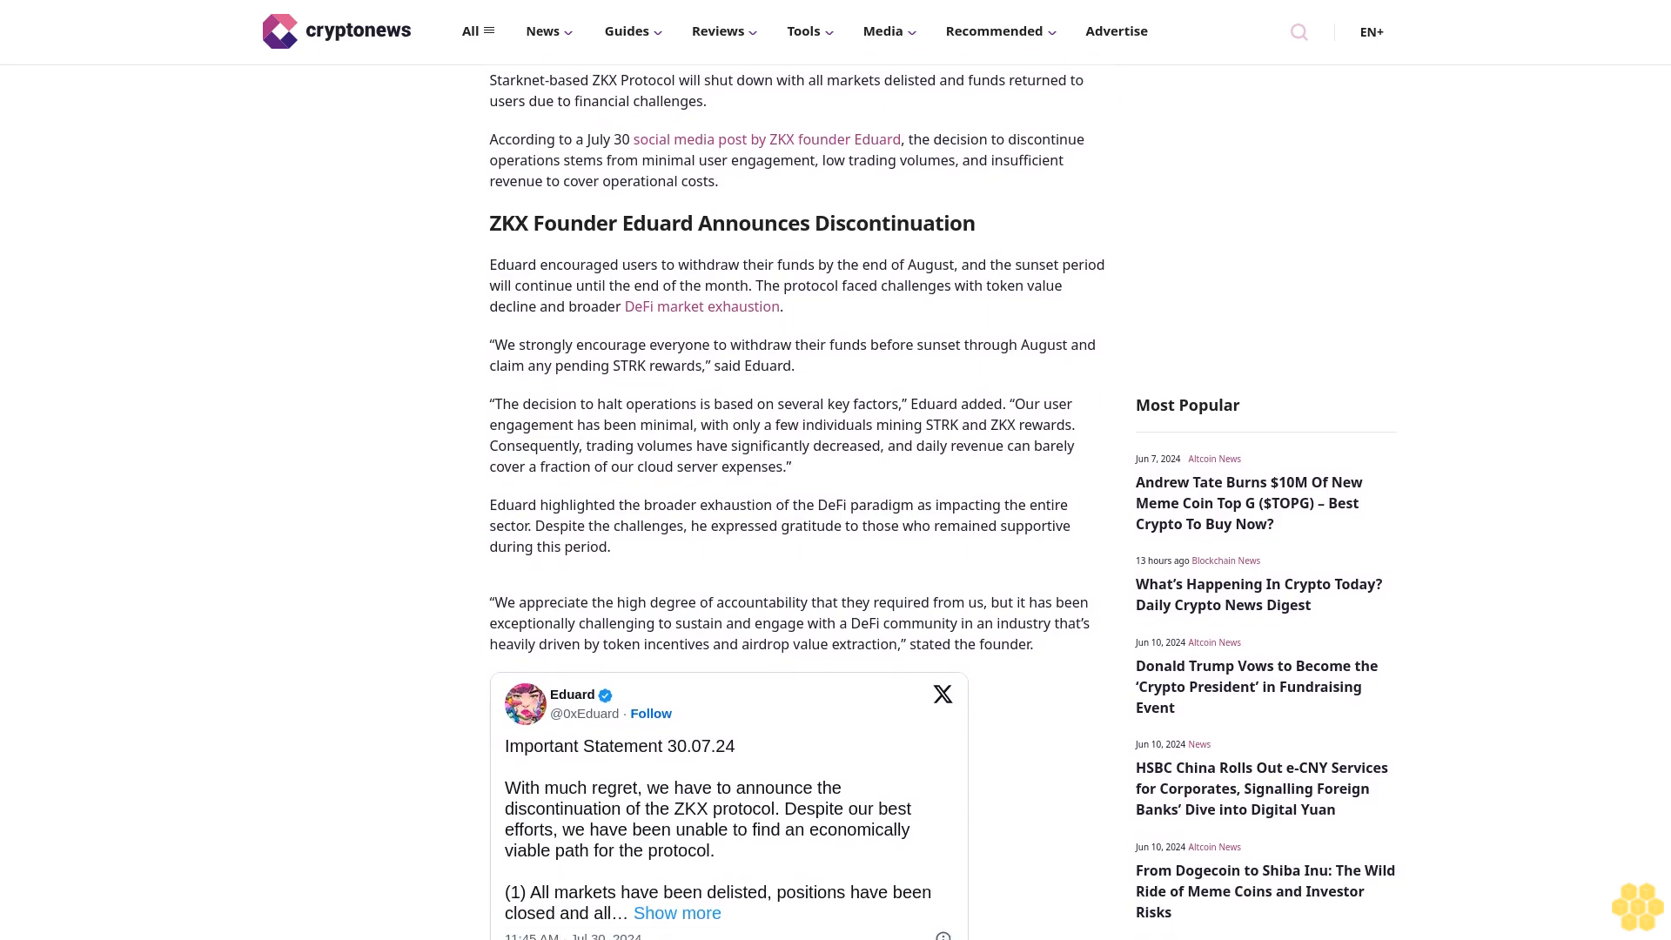
scroll("down", 3)
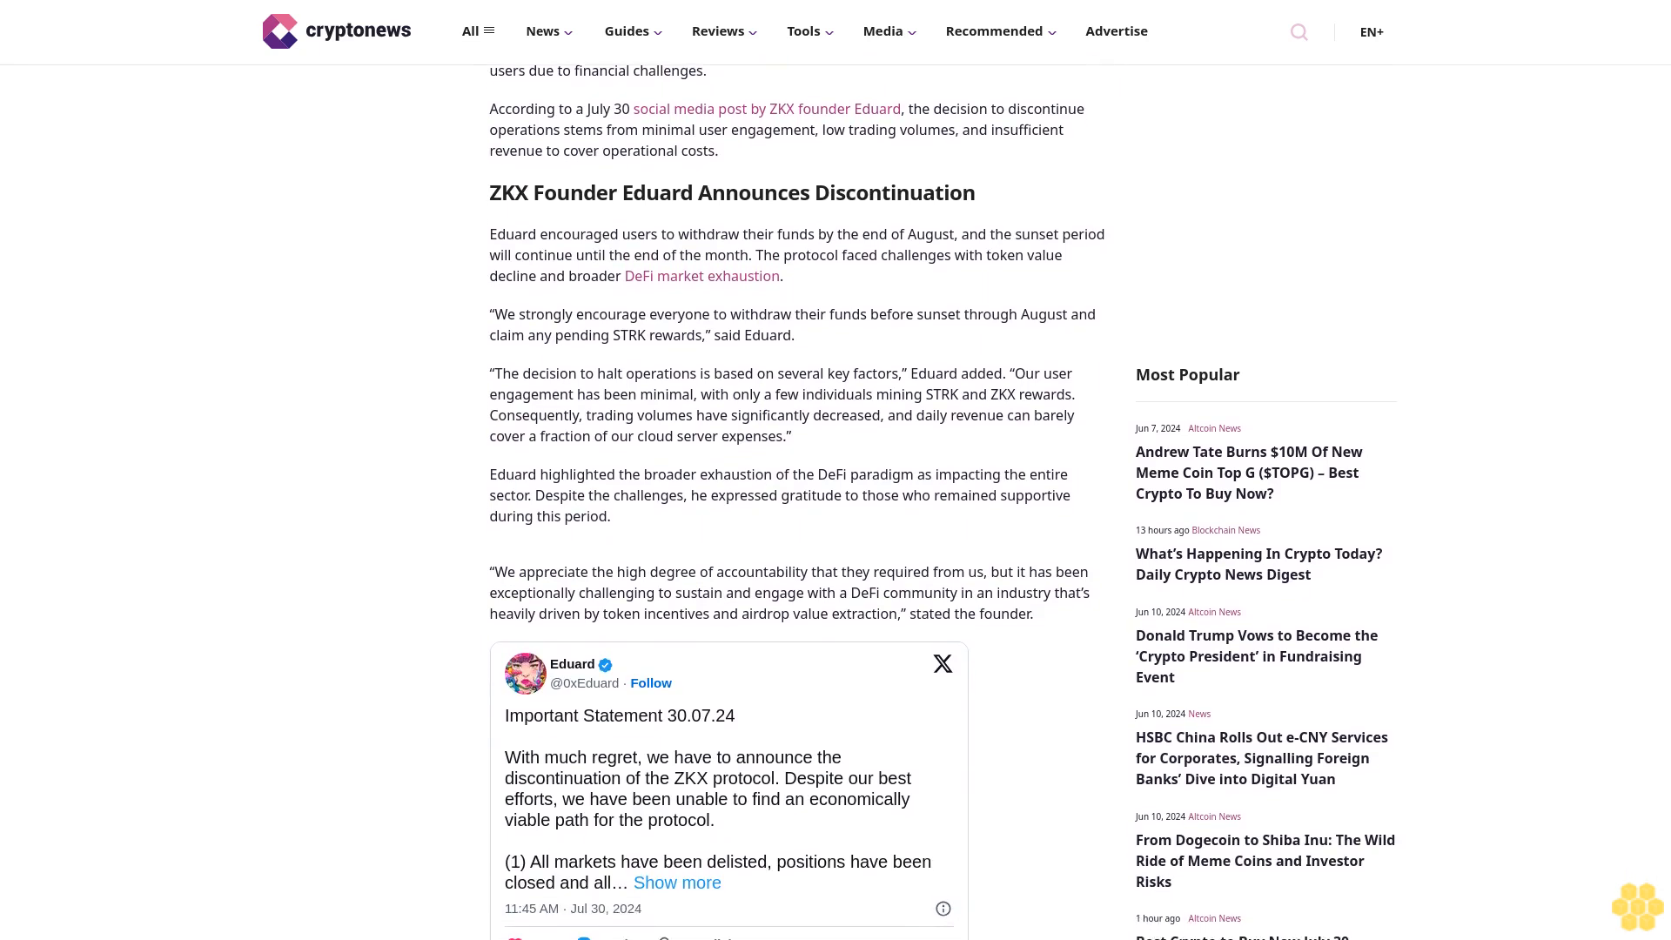
scroll("down", 3)
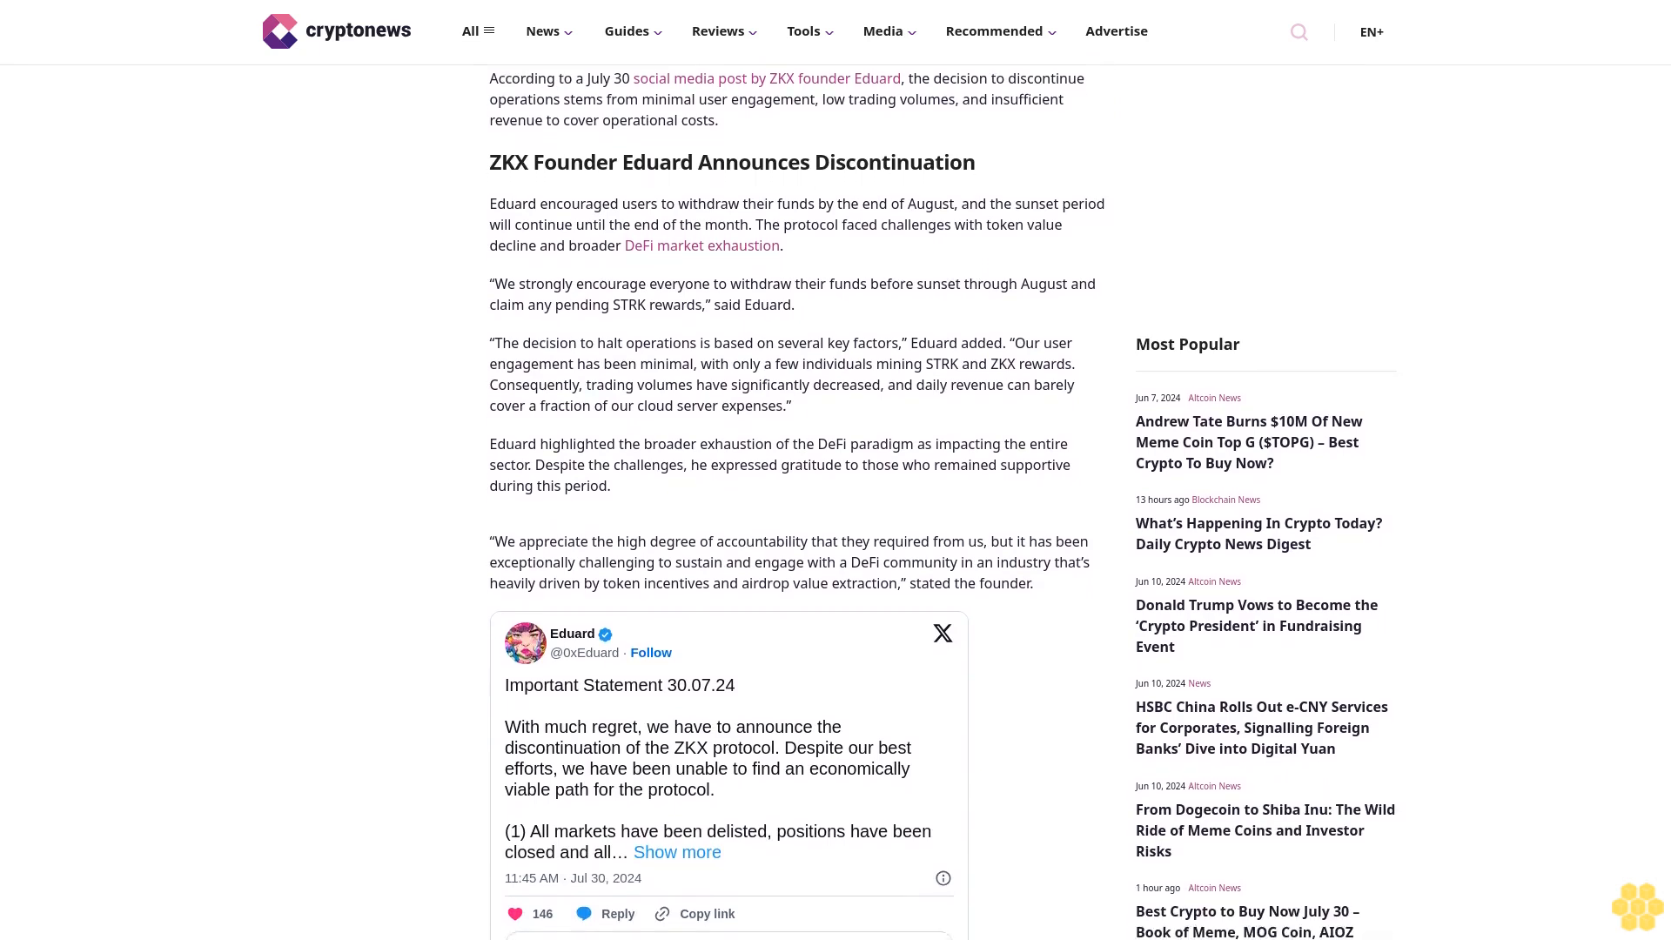
scroll("down", 3)
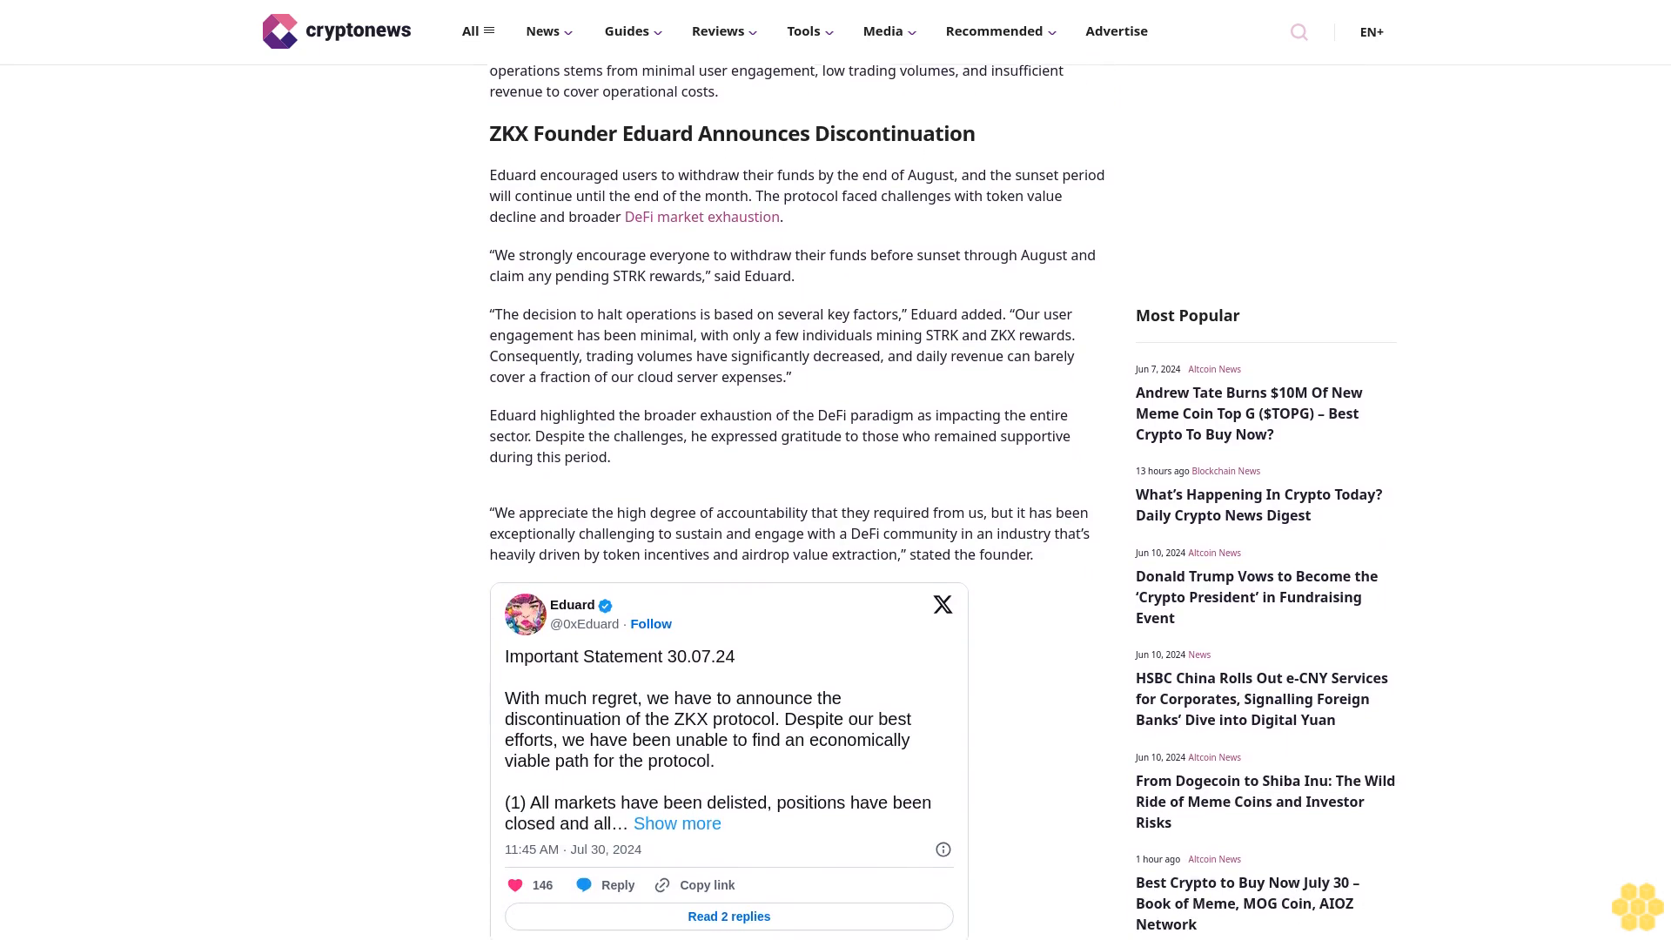
scroll("down", 3)
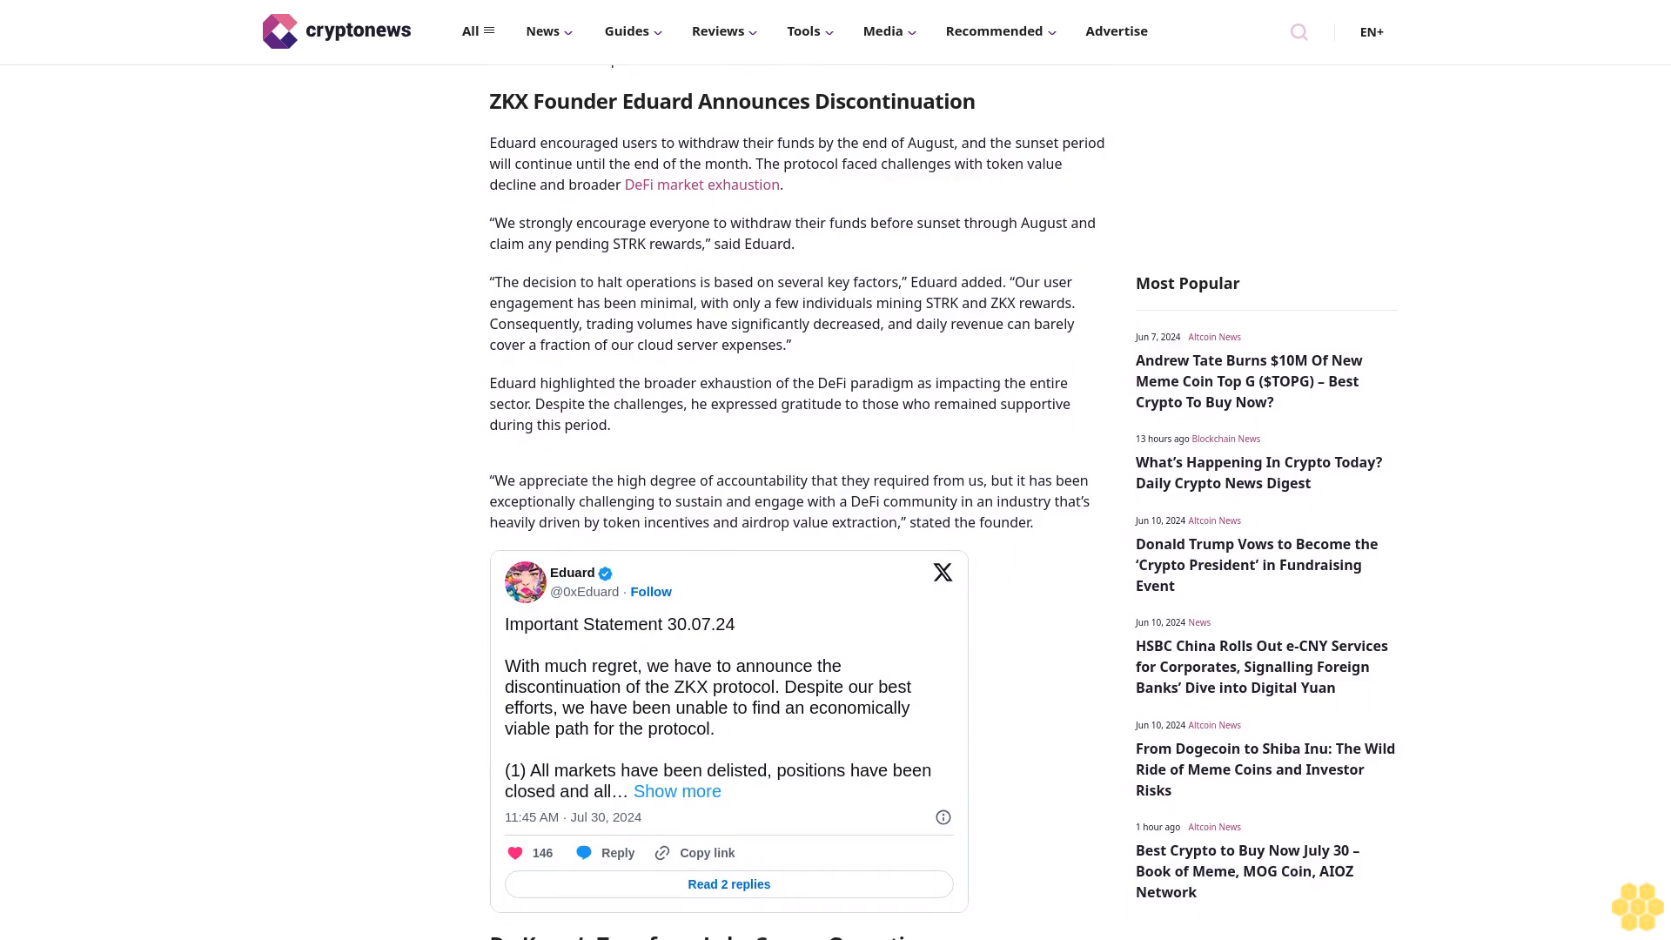
scroll("down", 3)
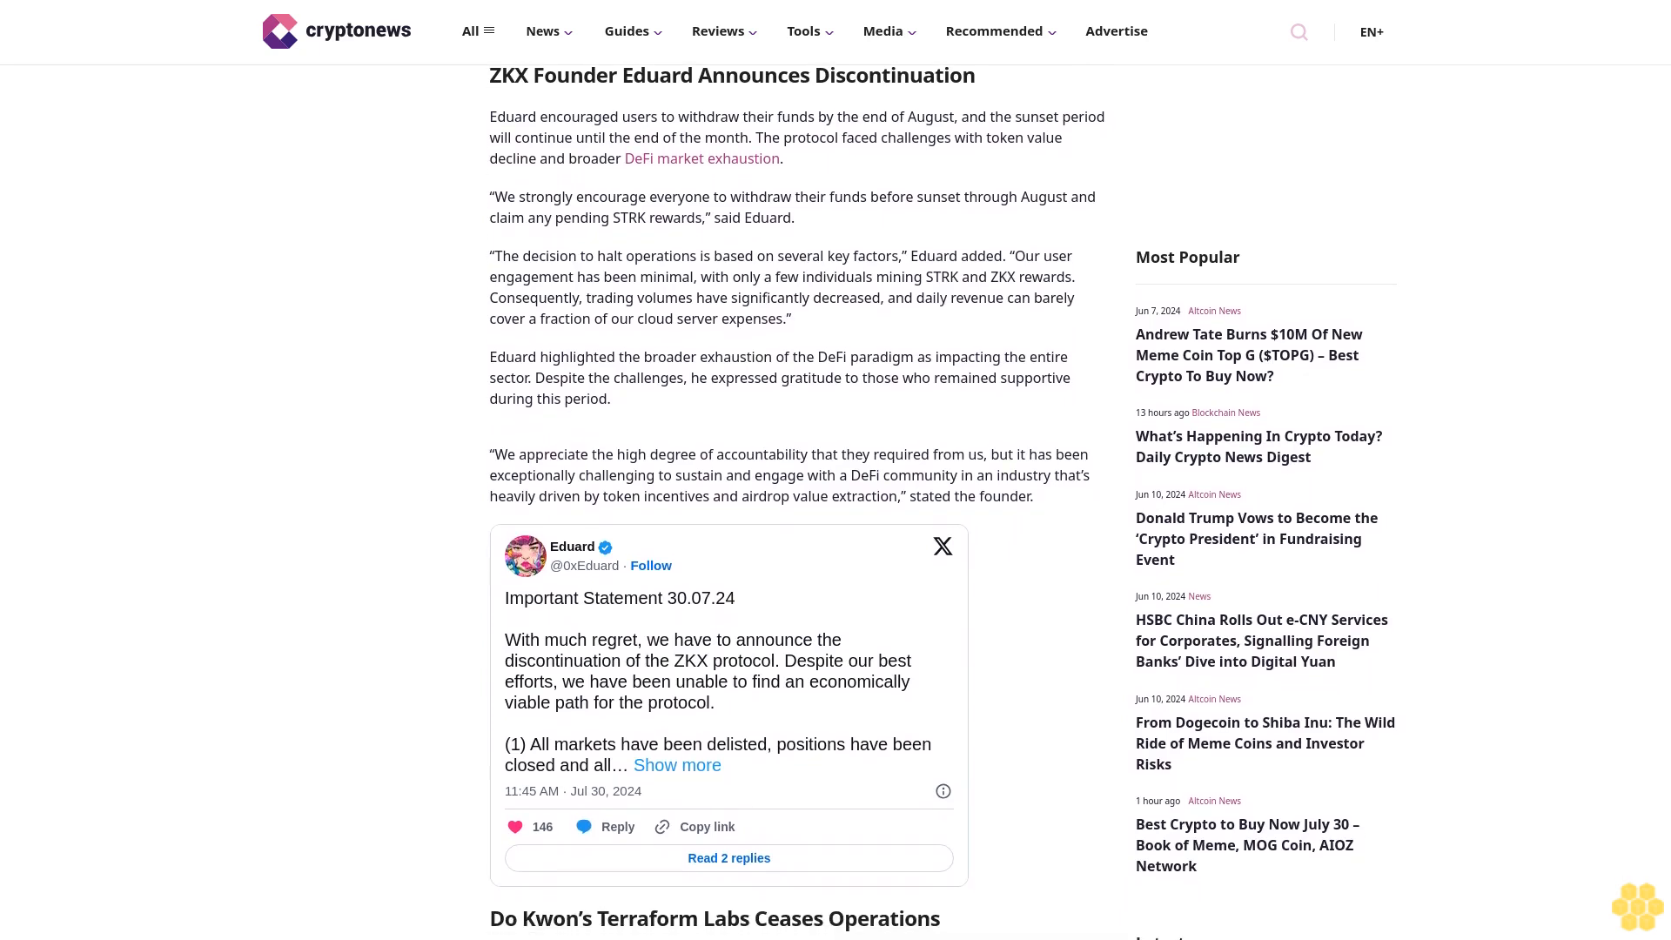
scroll("down", 3)
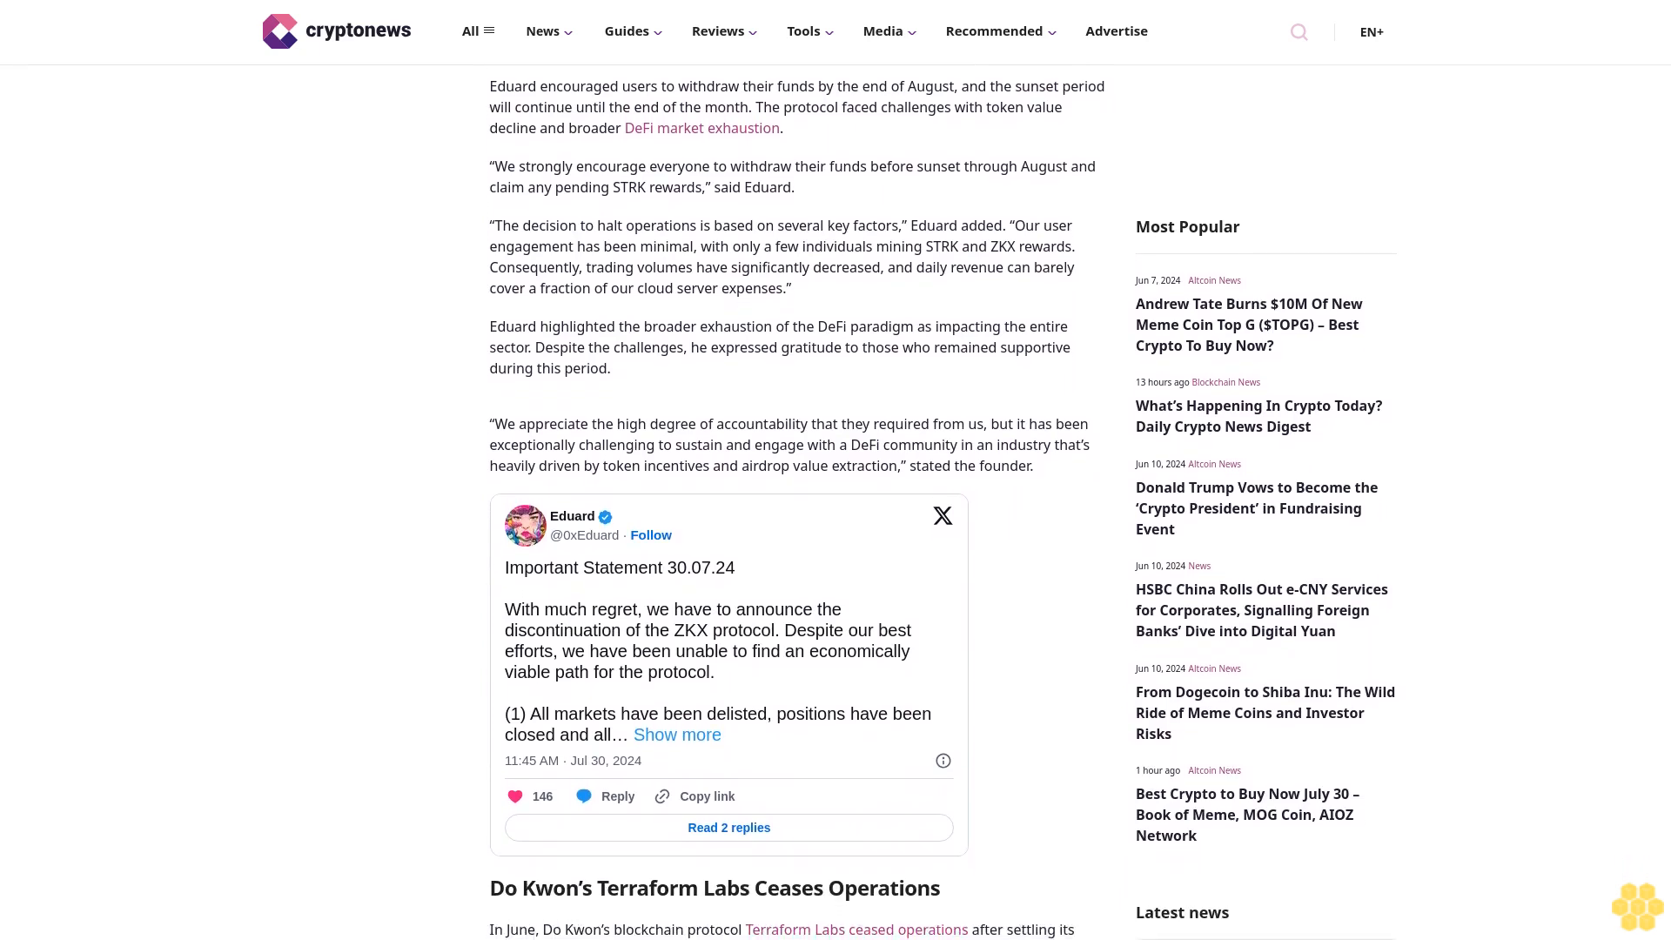
scroll("down", 3)
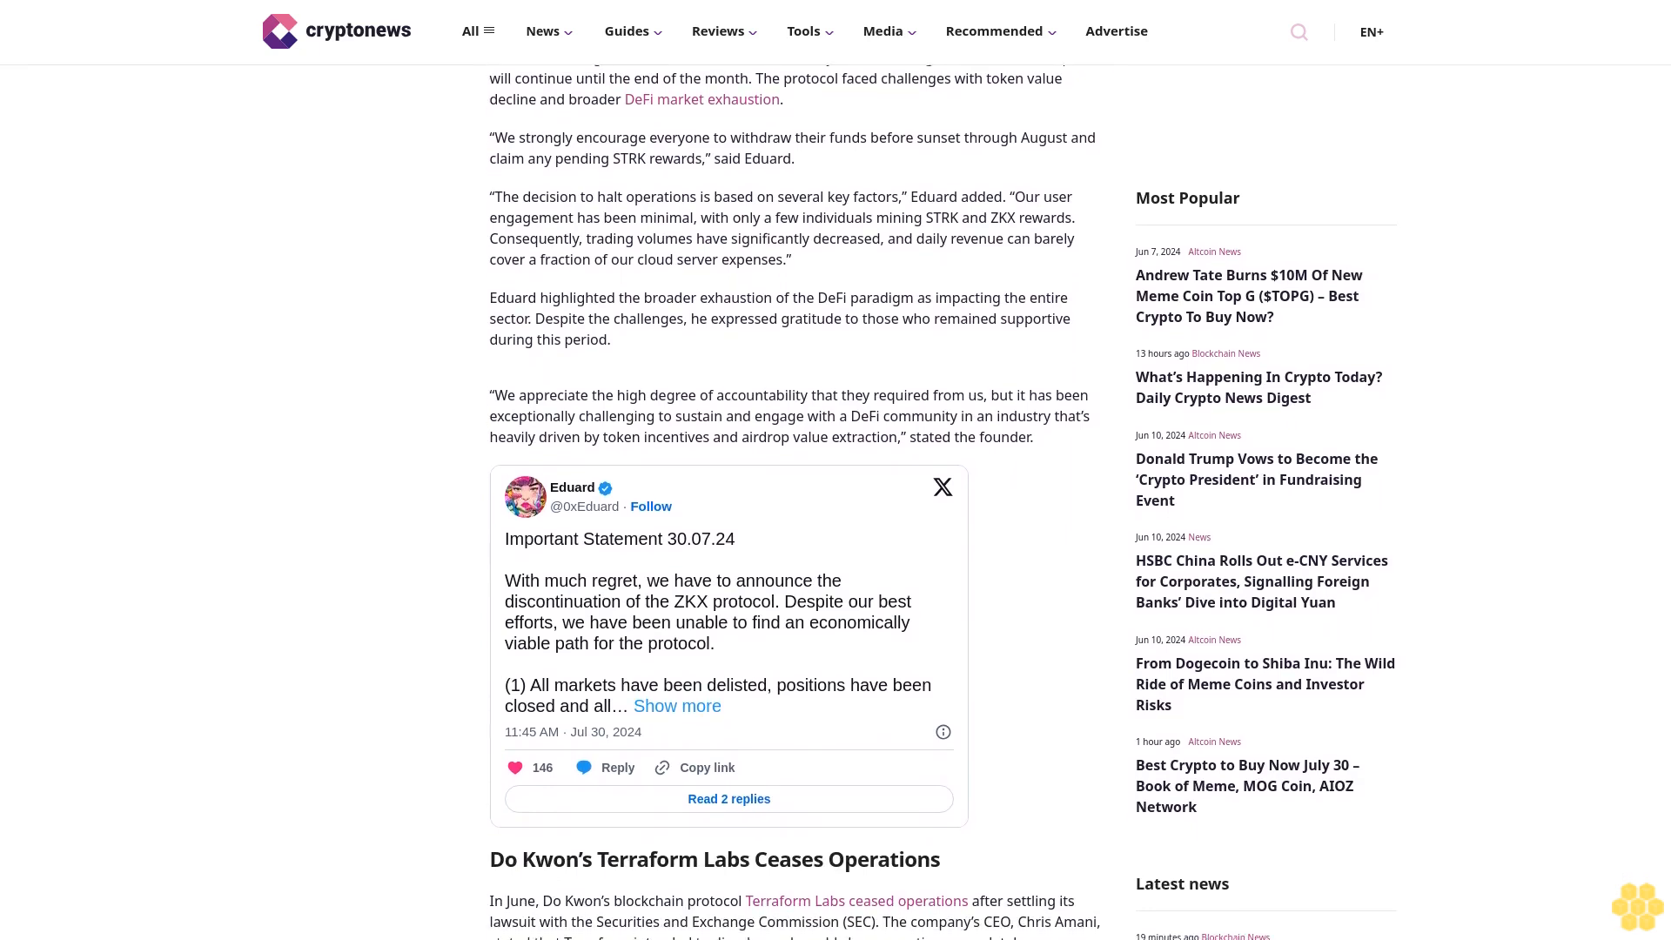
scroll("down", 3)
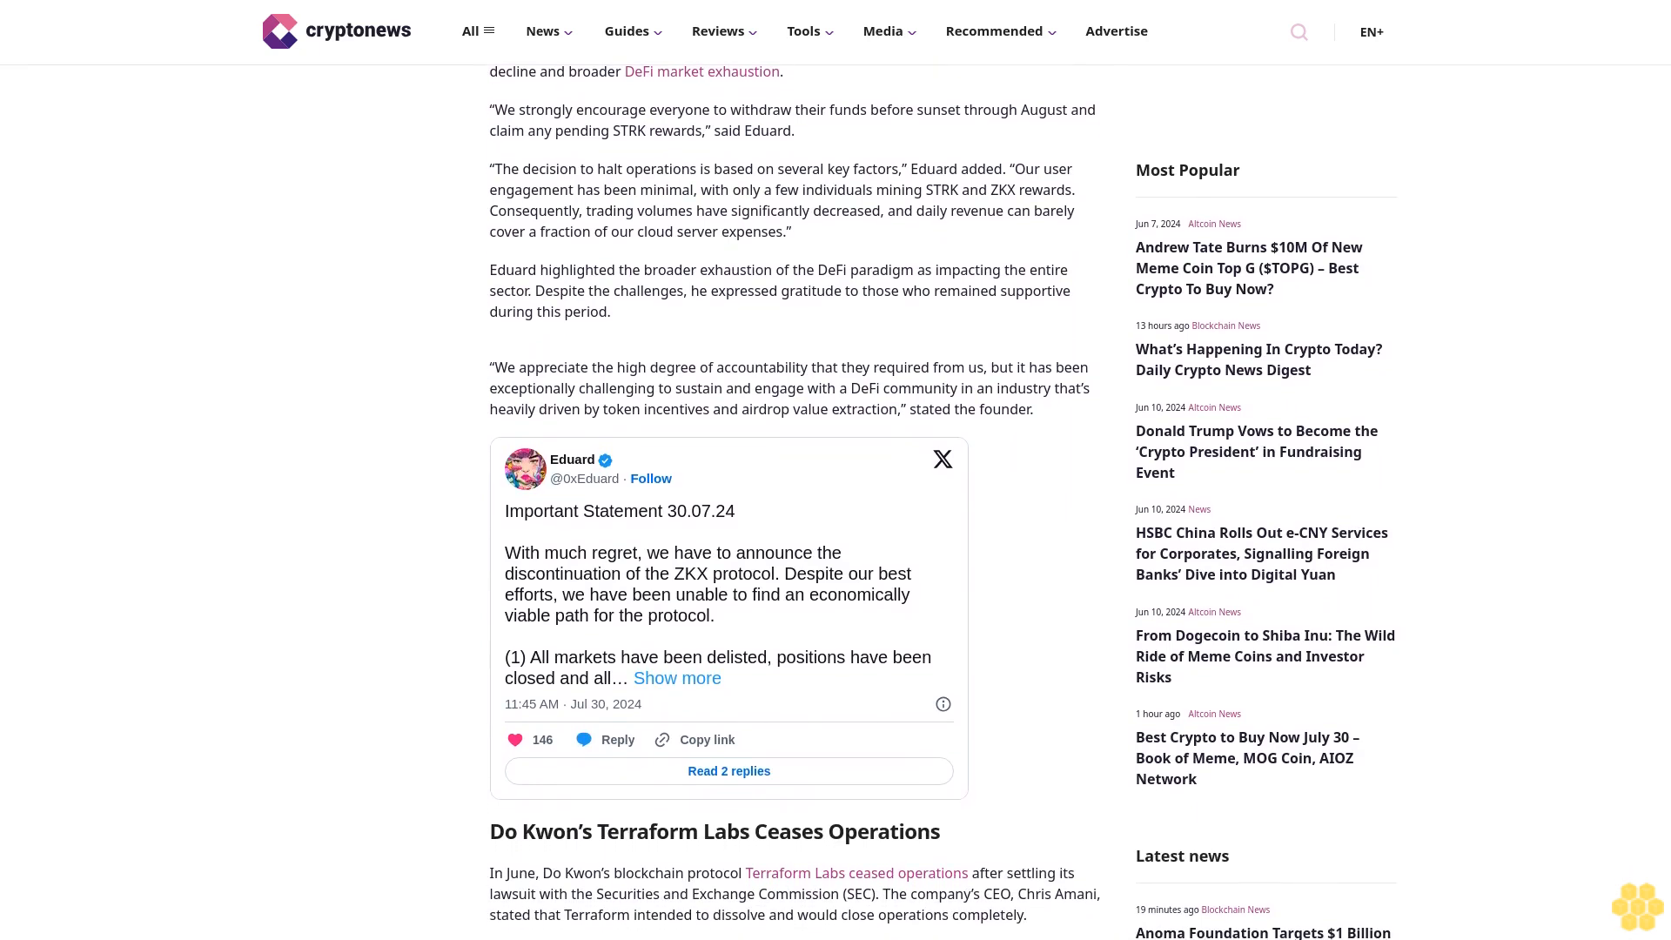
scroll("down", 3)
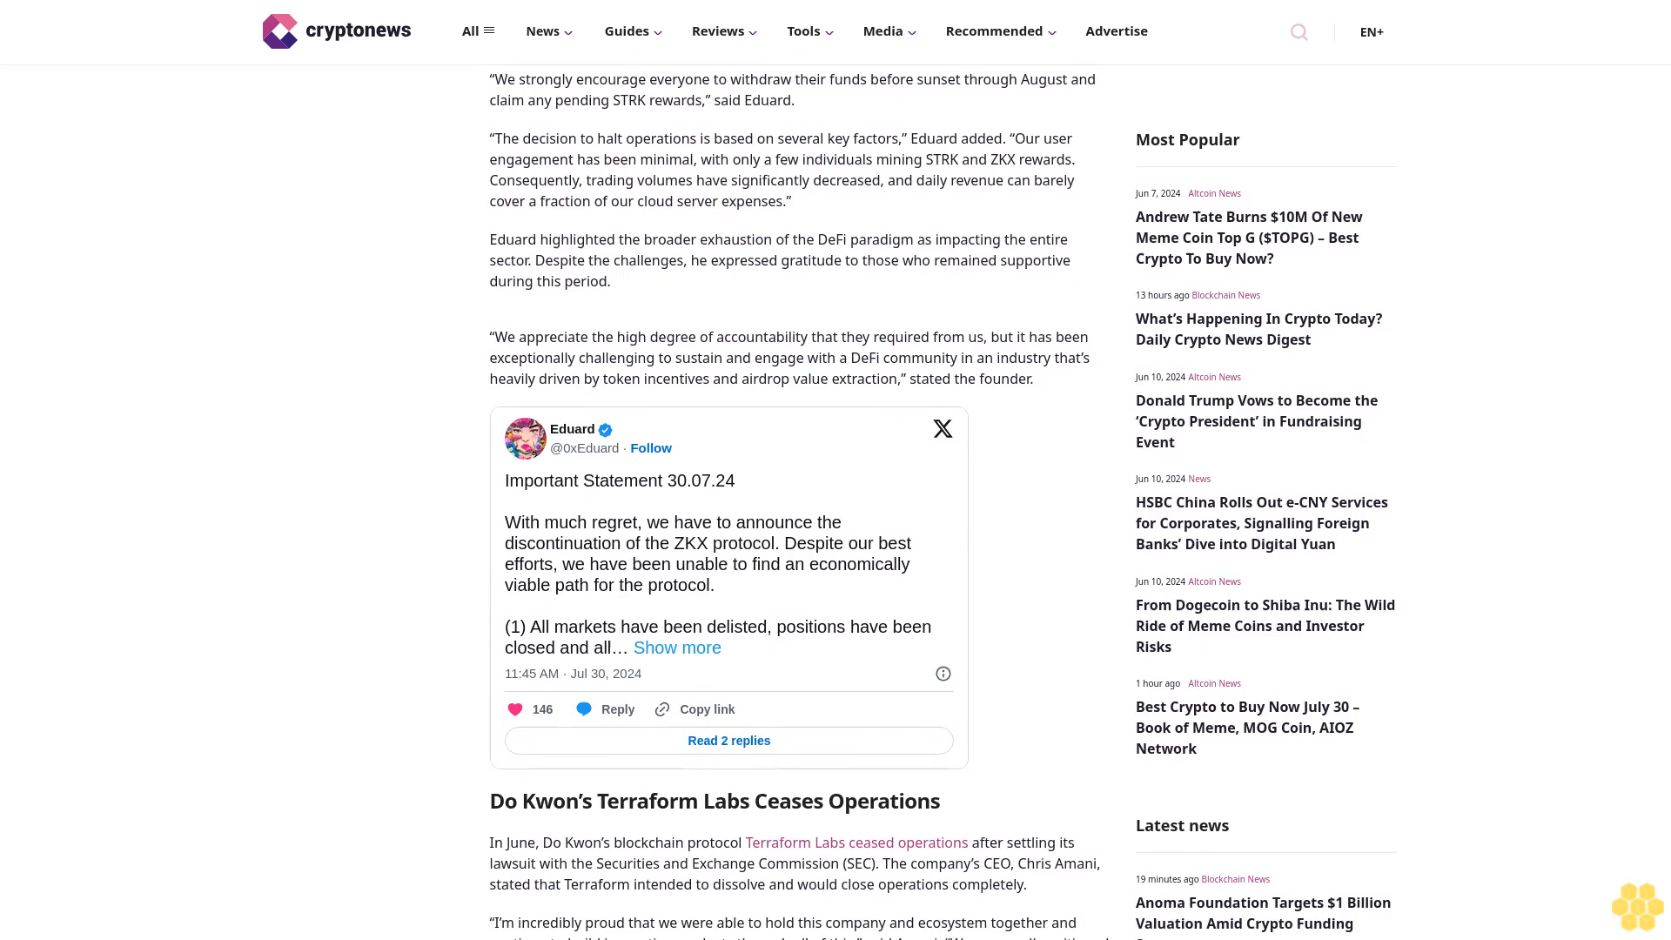
scroll("down", 3)
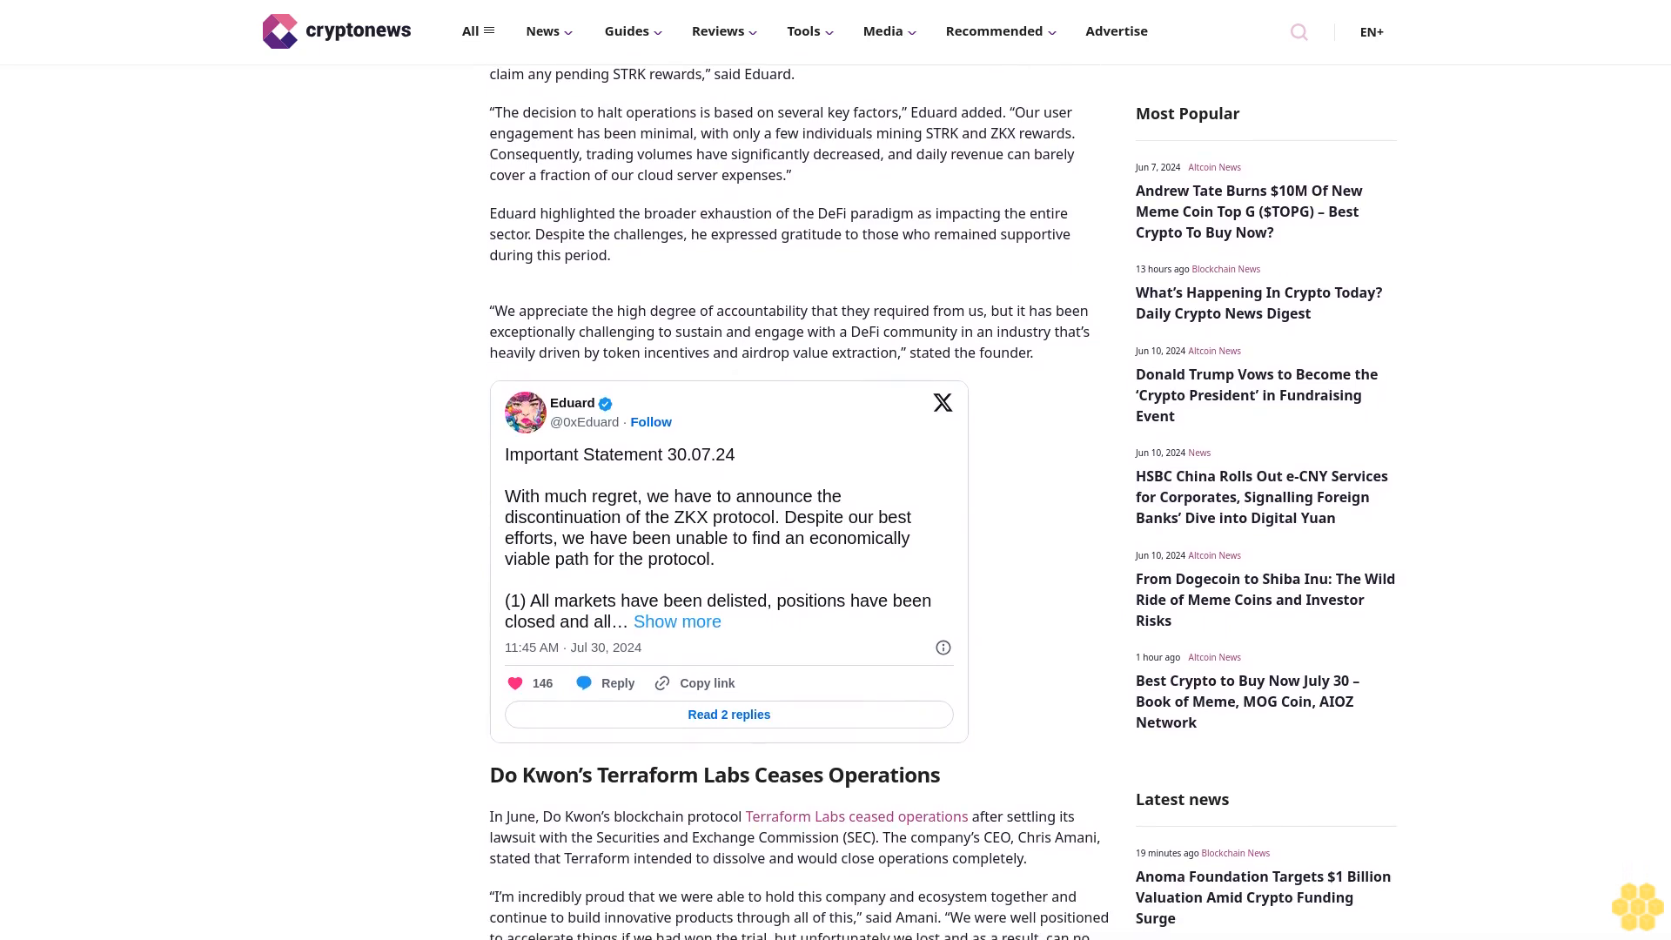
scroll("down", 3)
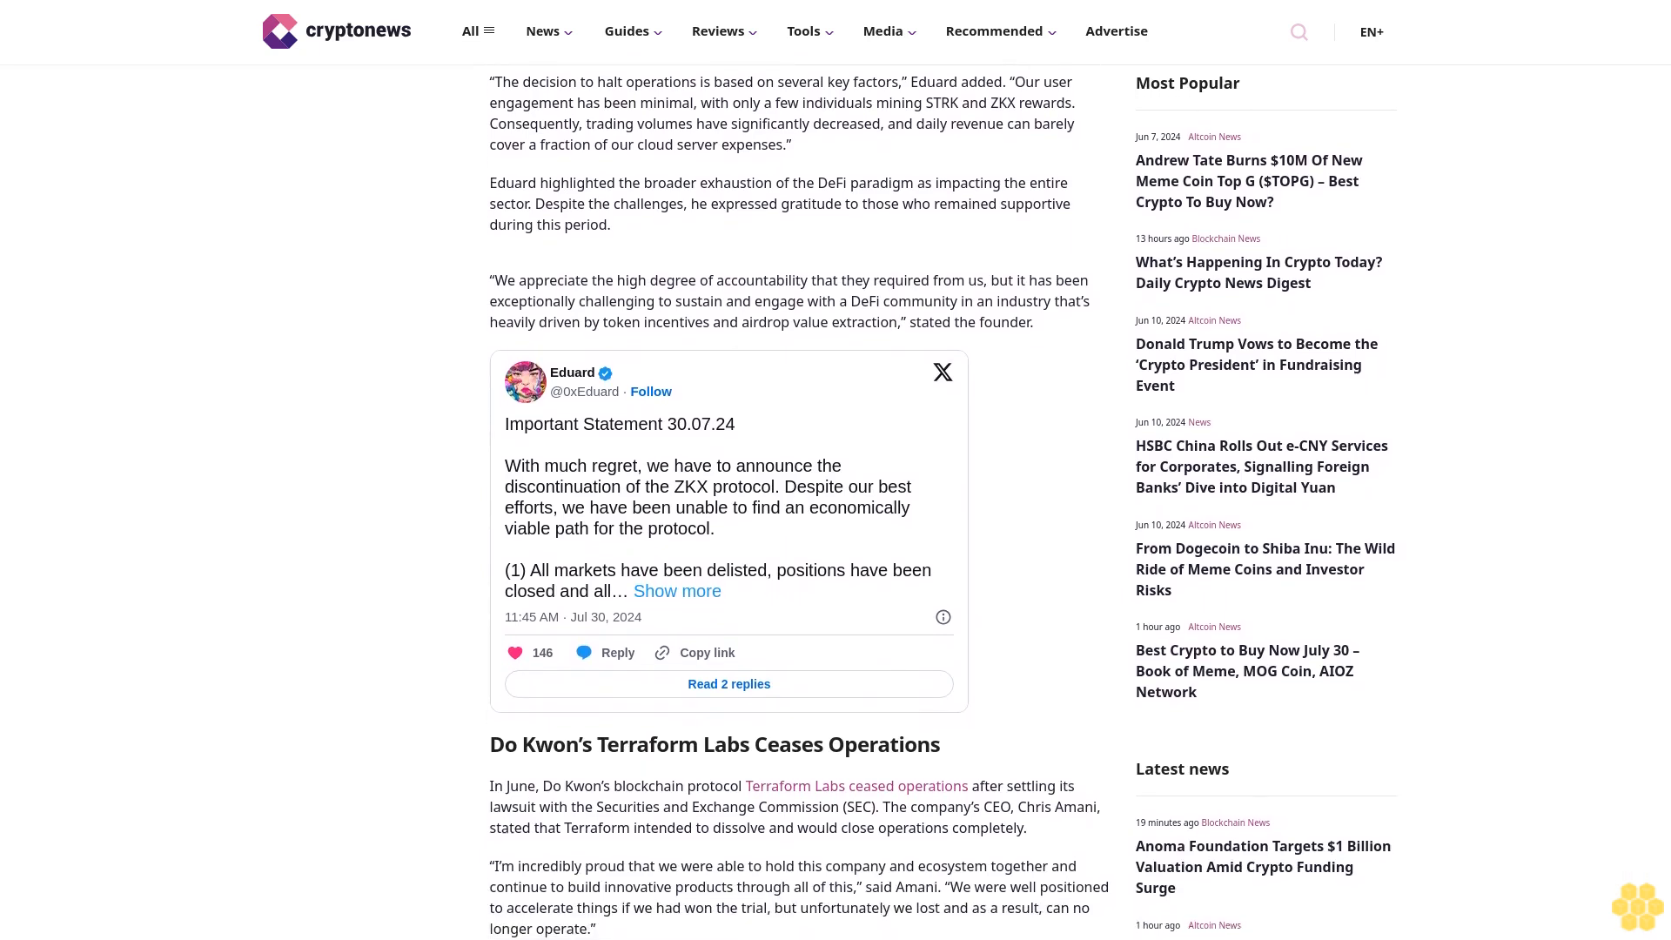
scroll("down", 3)
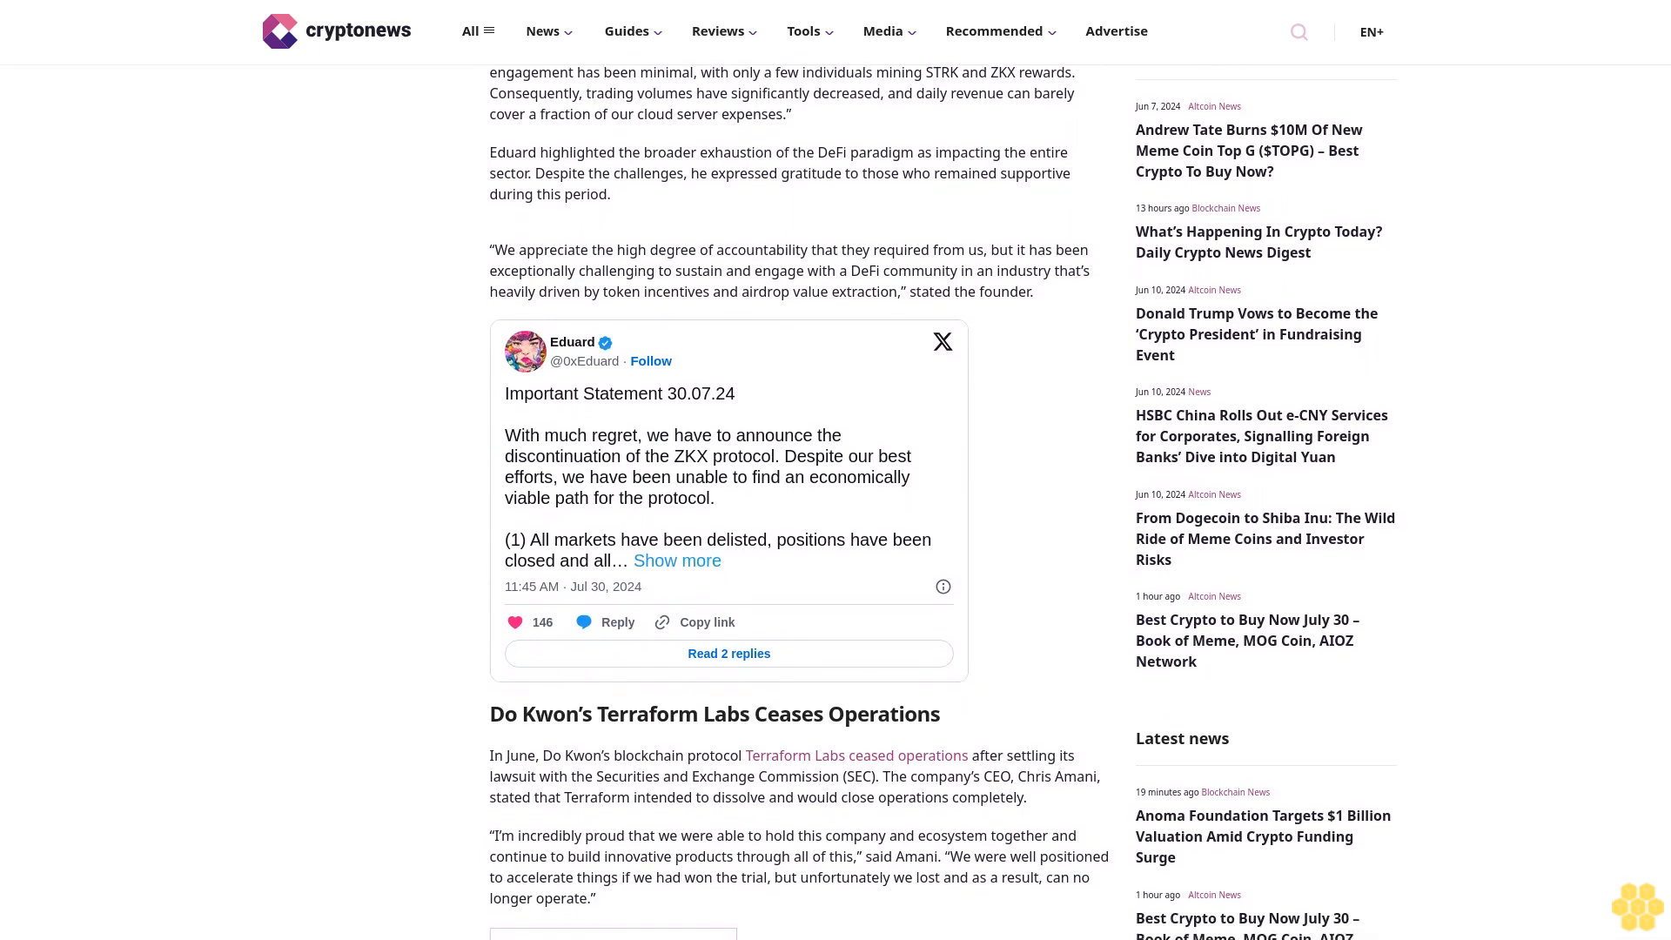
scroll("down", 3)
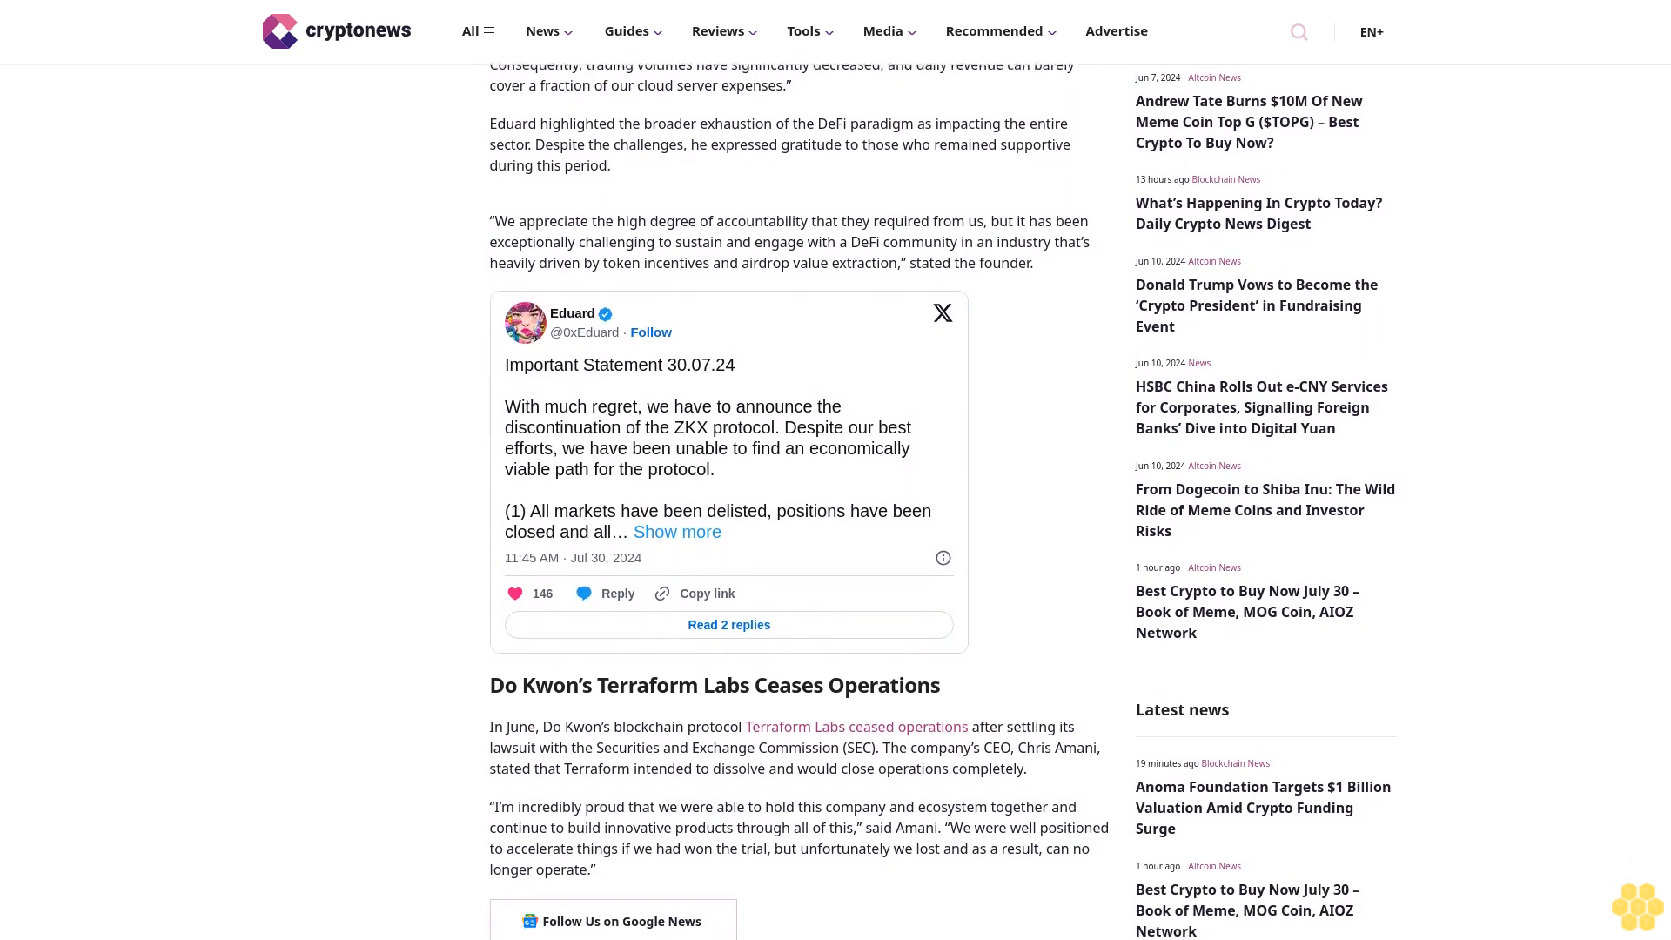
scroll("down", 3)
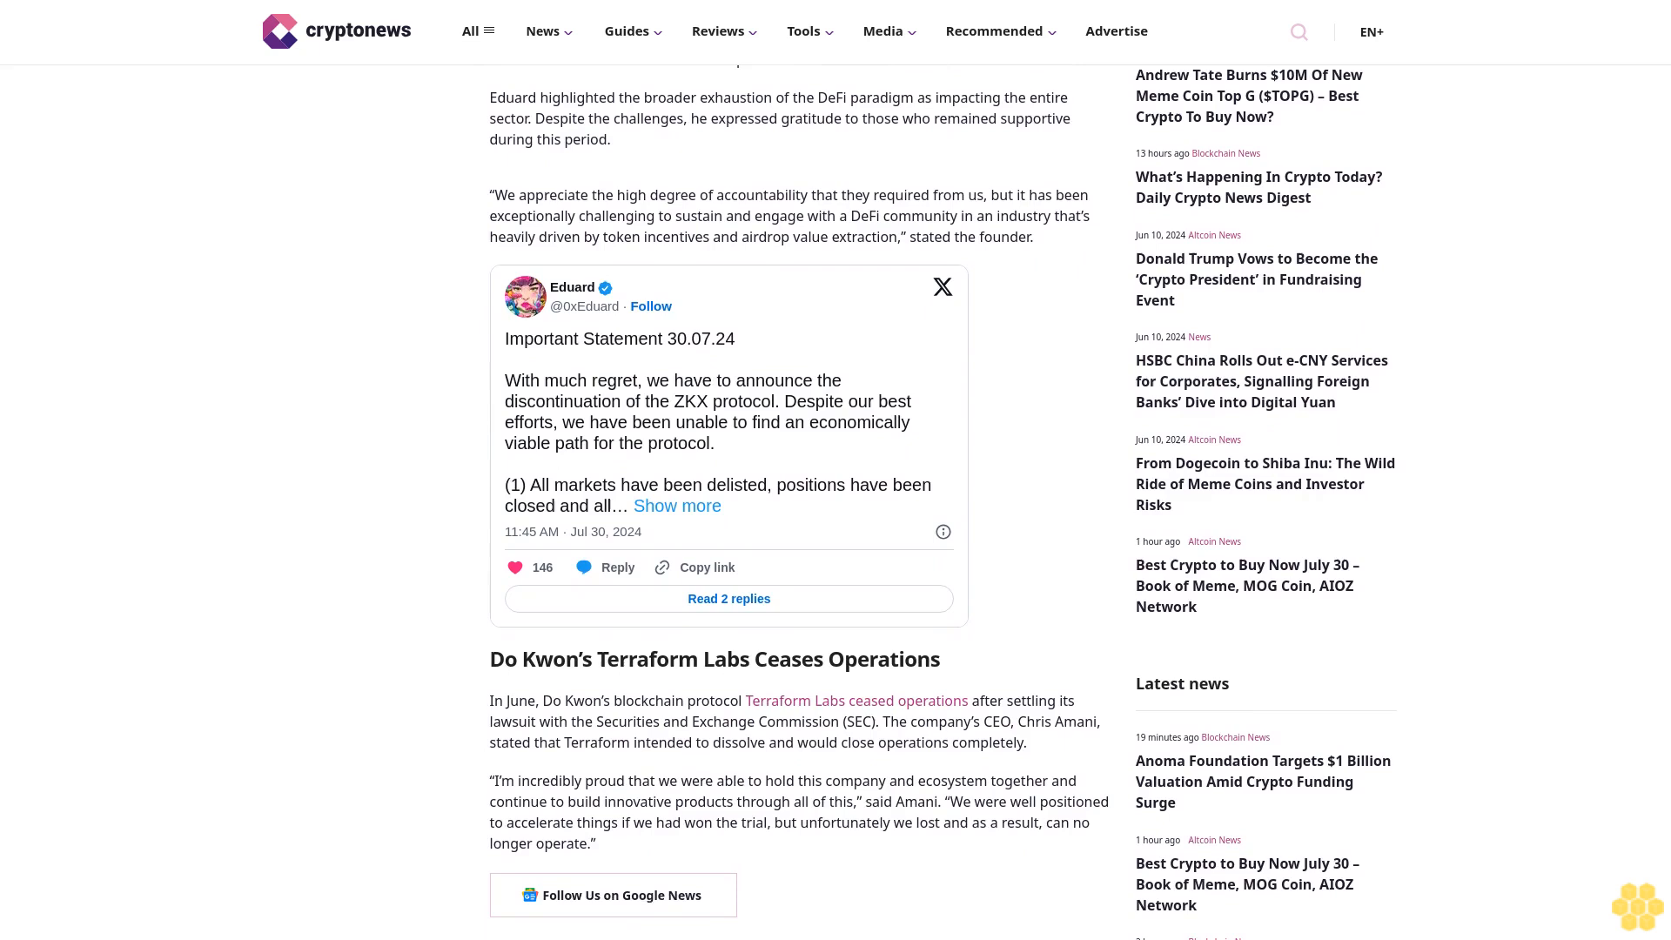